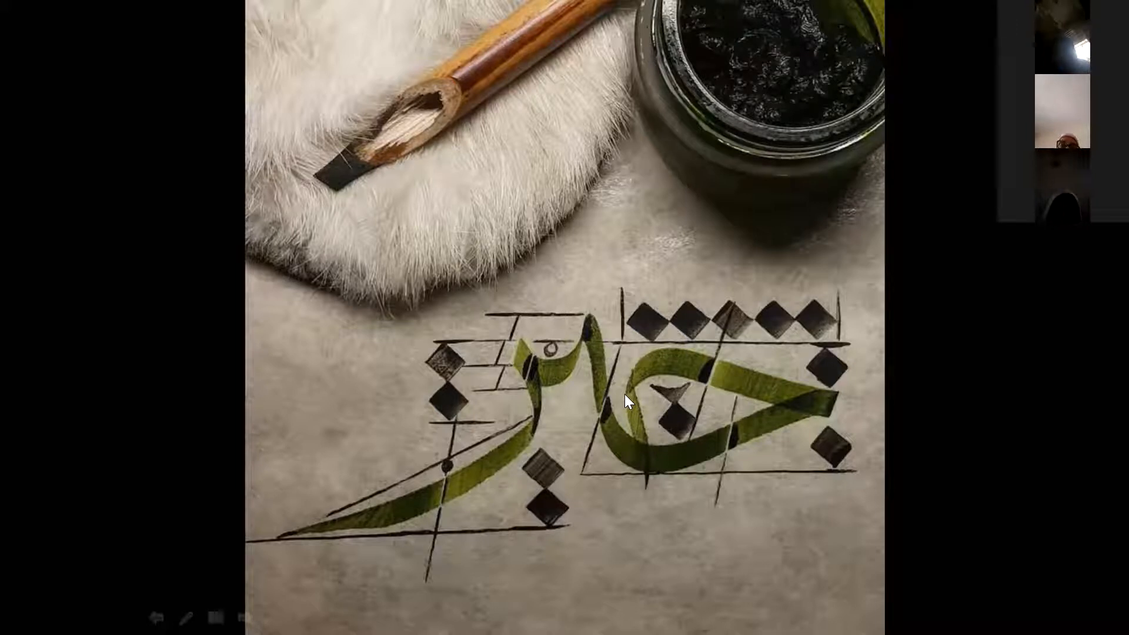
Step: Advance the slideshow to 'The Arabic Alphabet' slide with its transliterated letter names
click(248, 617)
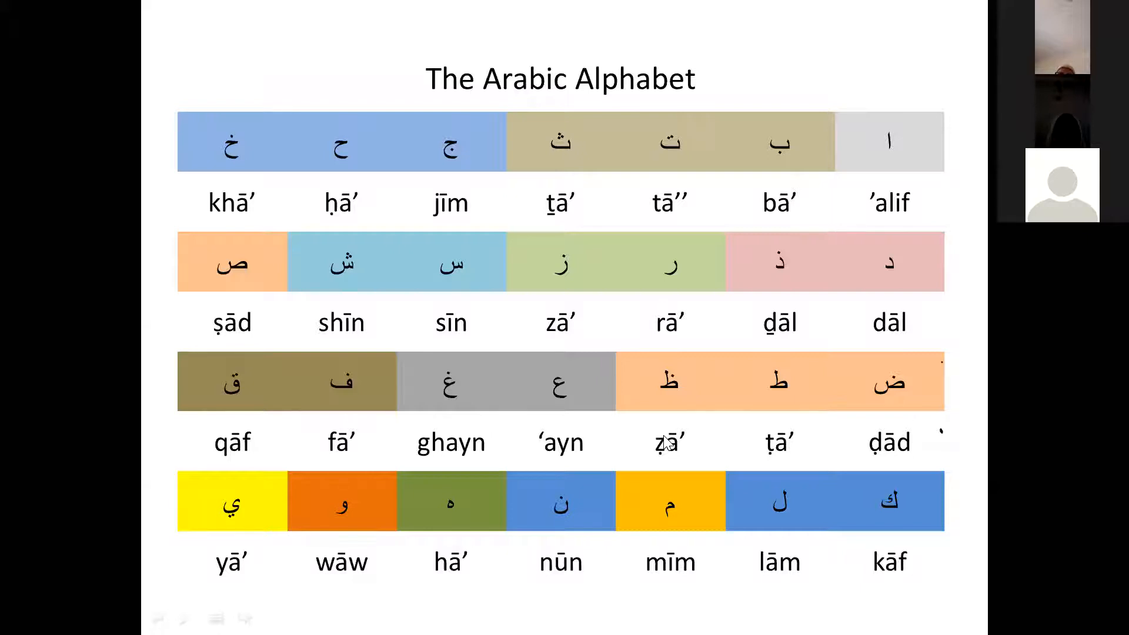
Step: Drag across the Arabic Alphabet slide while it stays displayed in the slideshow
drag(446, 497, 907, 231)
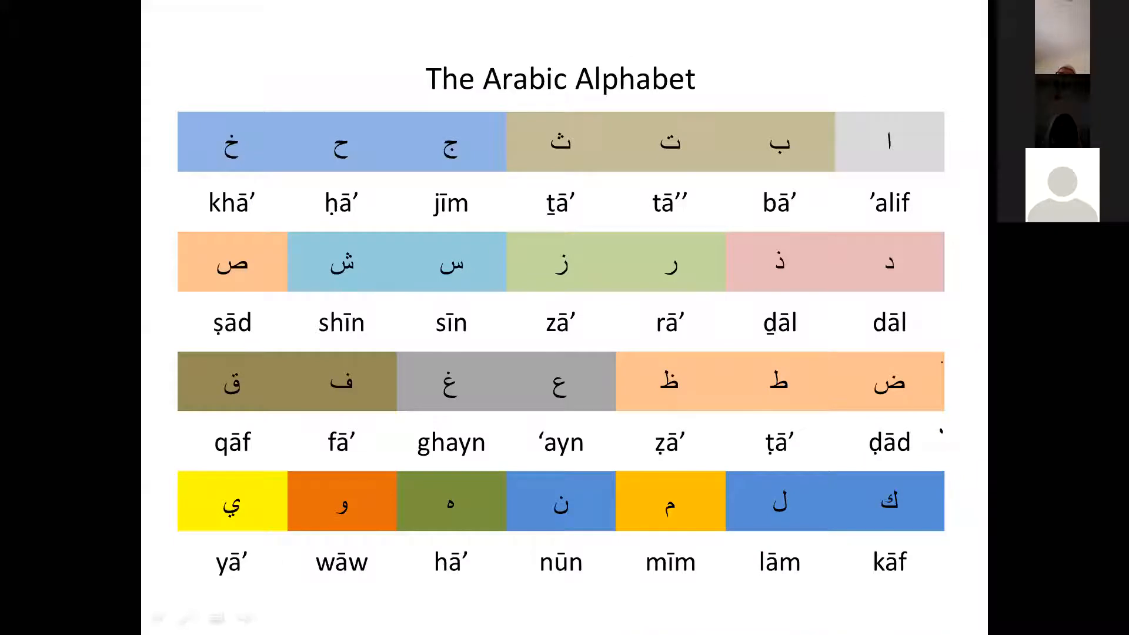
mouse_move(885, 455)
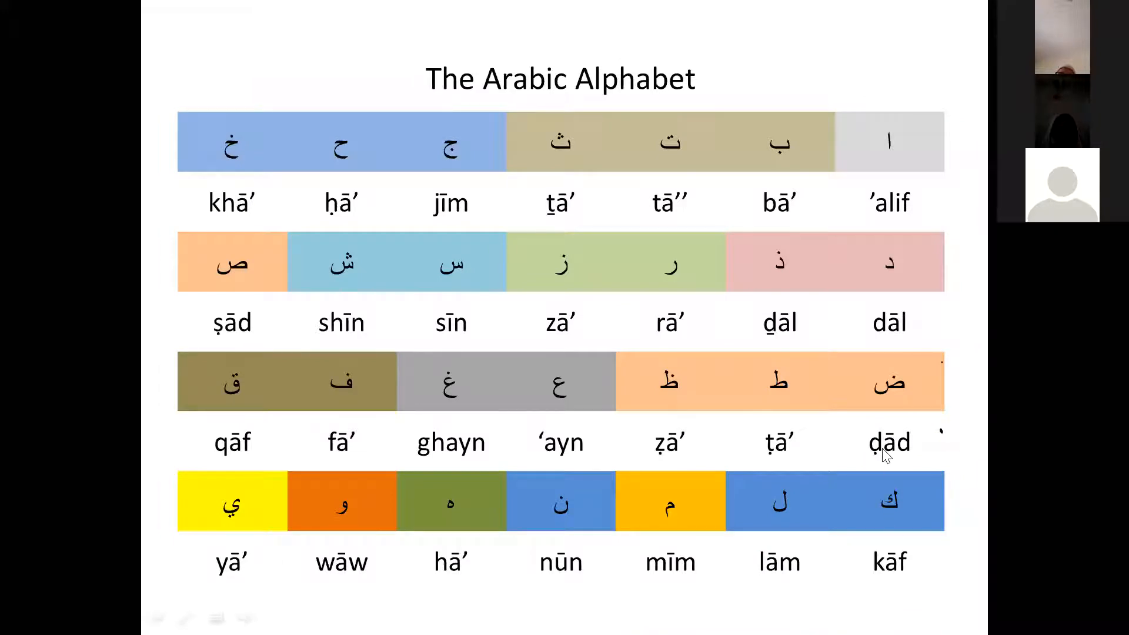
mouse_move(827, 170)
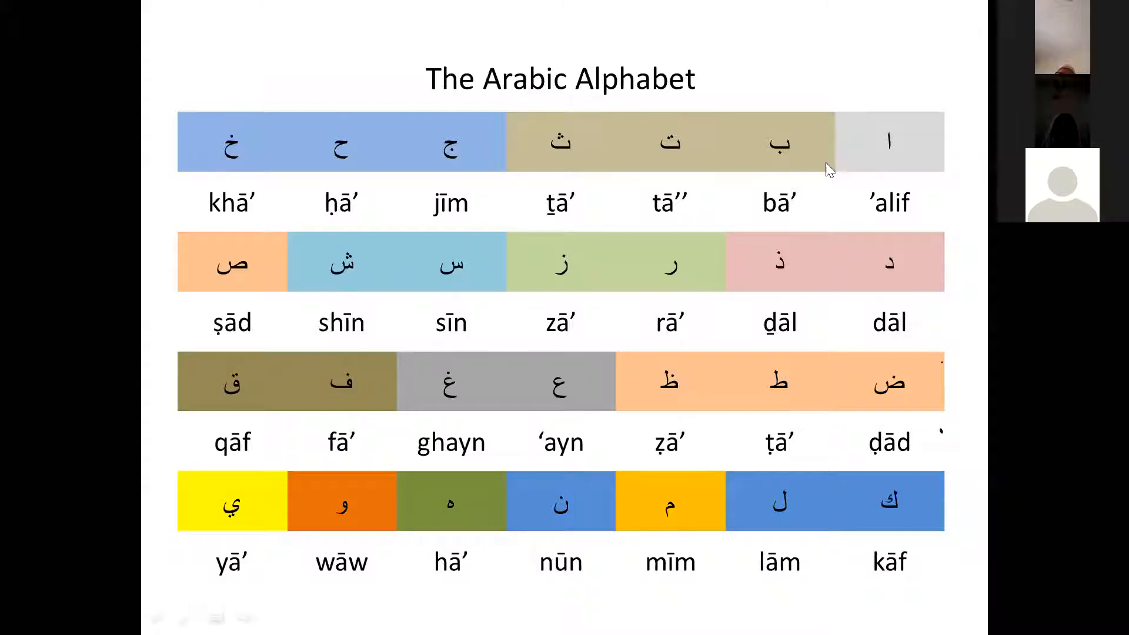
mouse_move(518, 174)
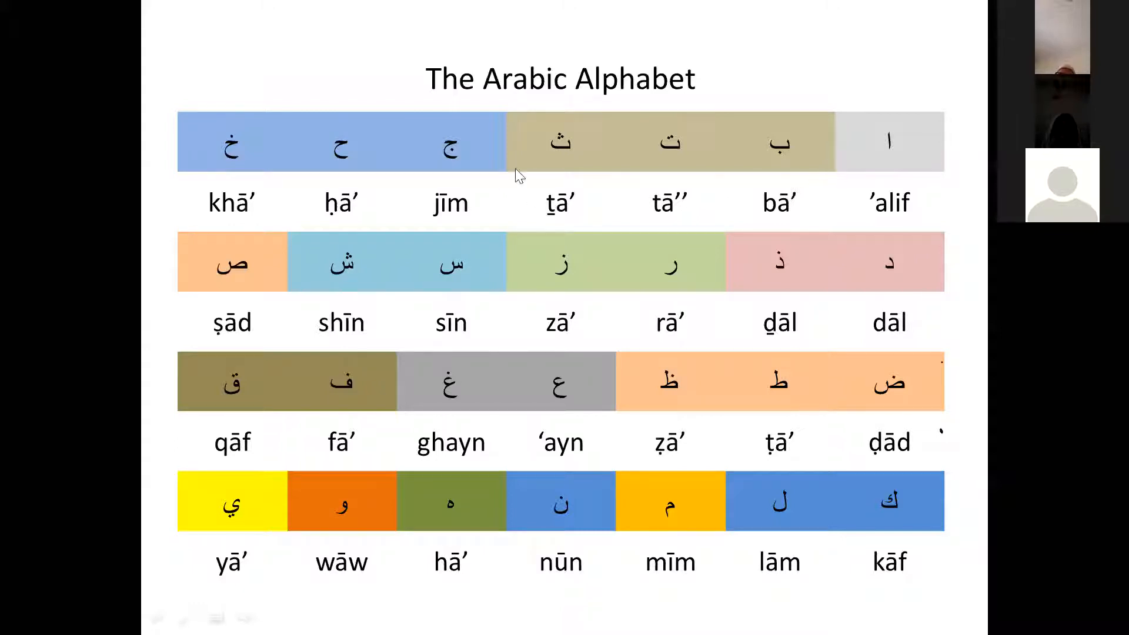
mouse_move(716, 119)
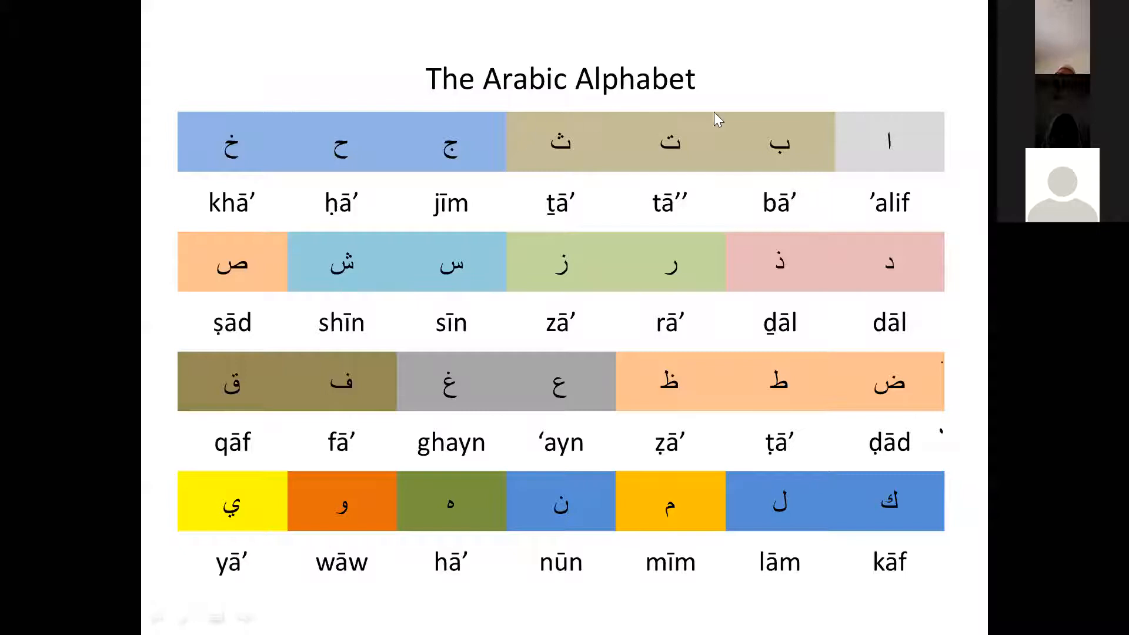
mouse_move(788, 173)
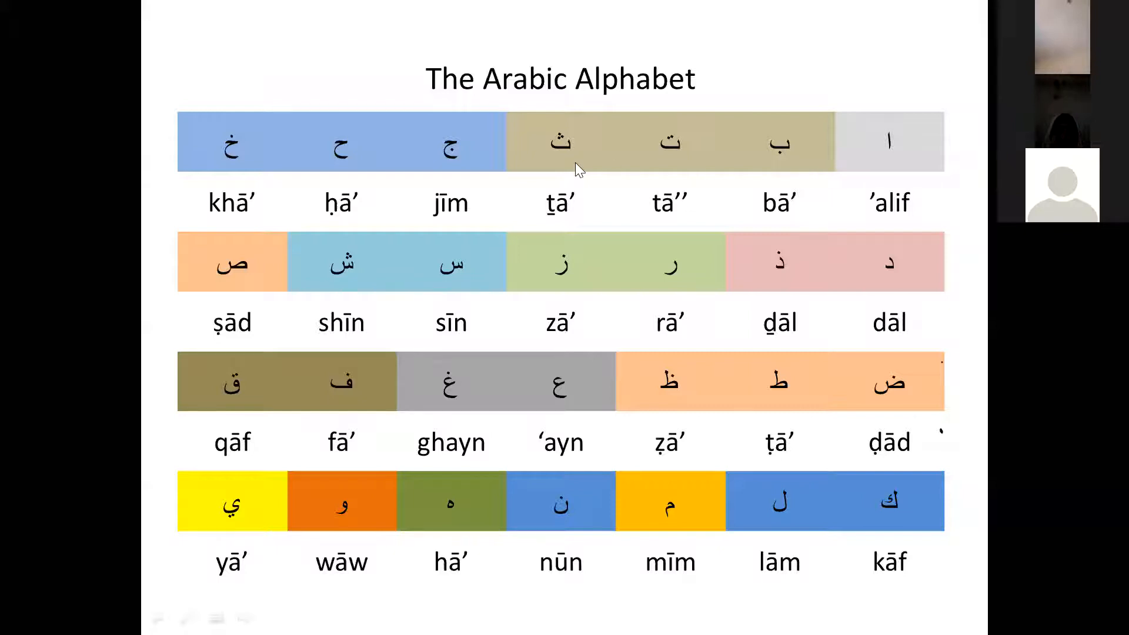
mouse_move(649, 171)
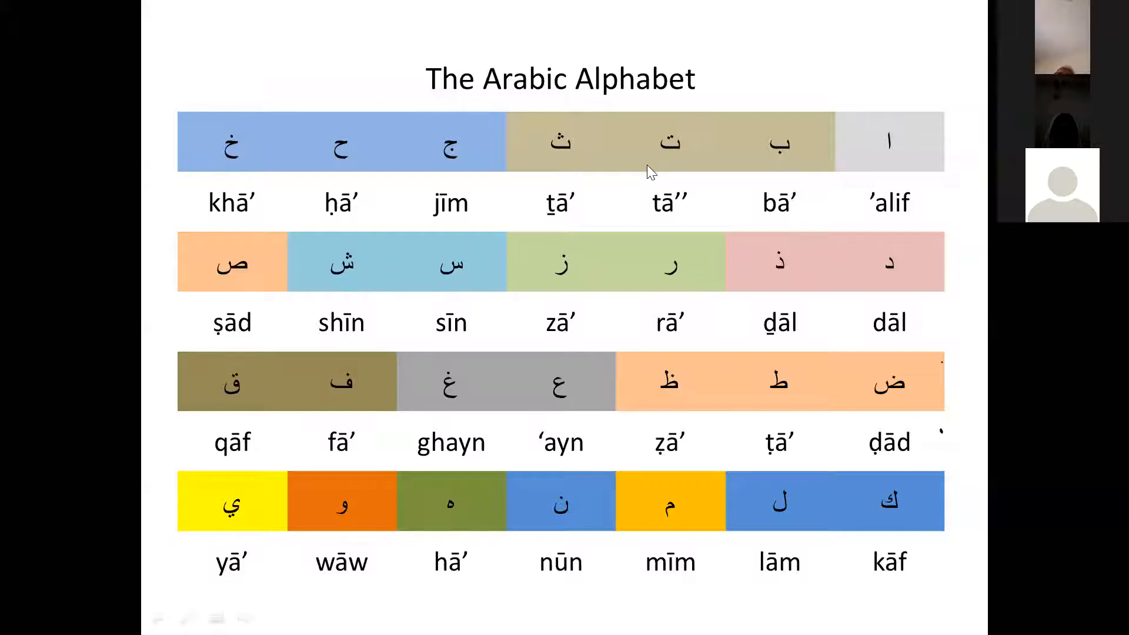
mouse_move(776, 216)
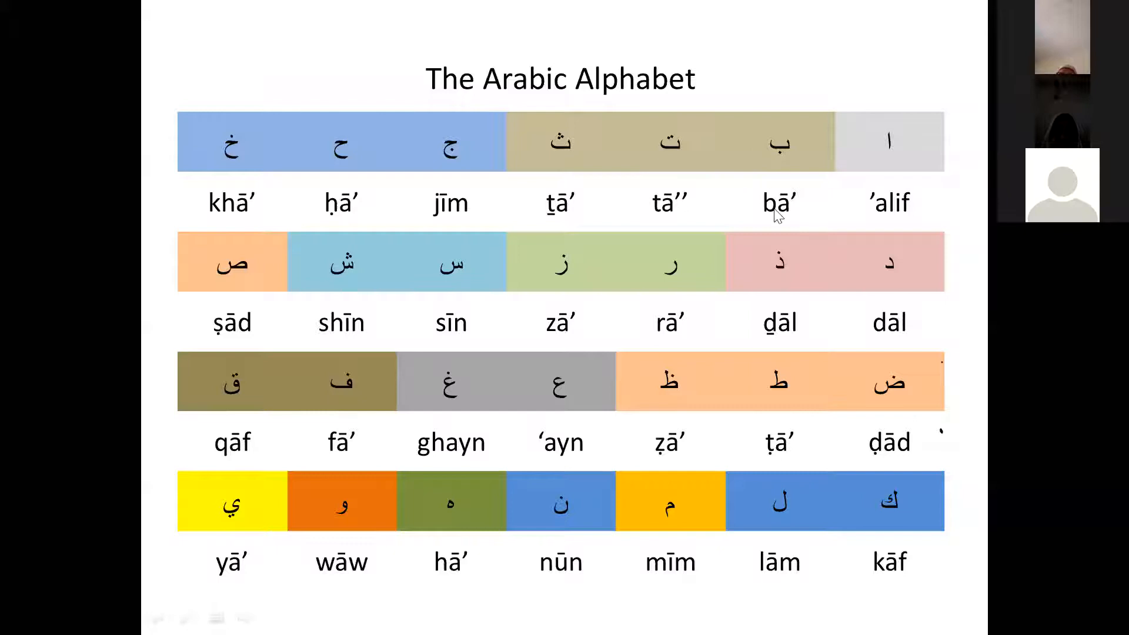
mouse_move(223, 155)
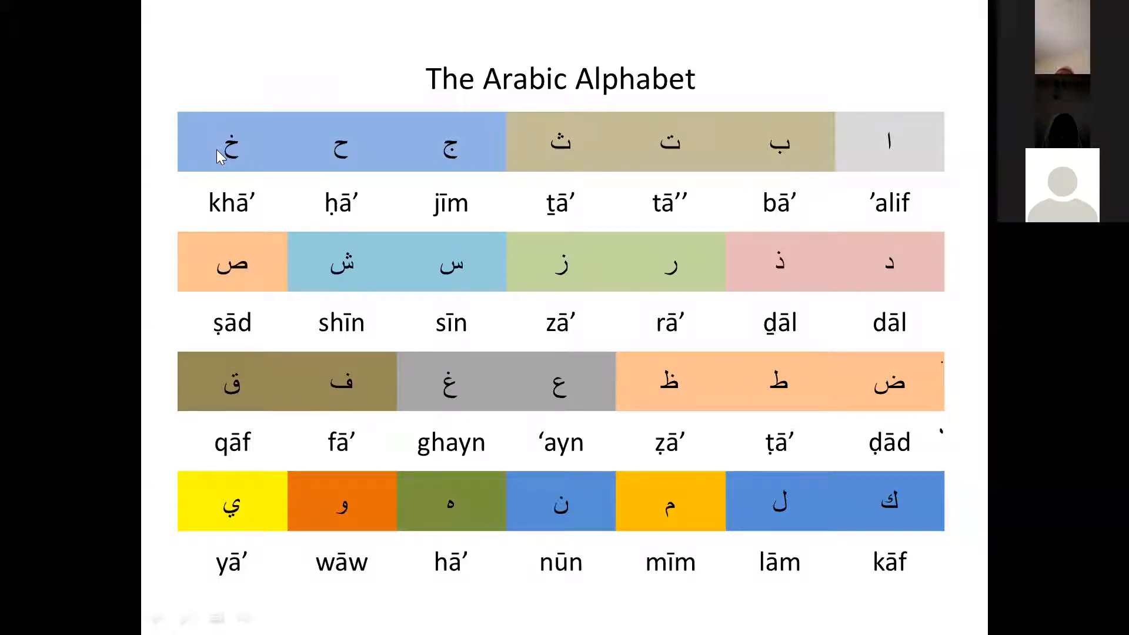
mouse_move(891, 279)
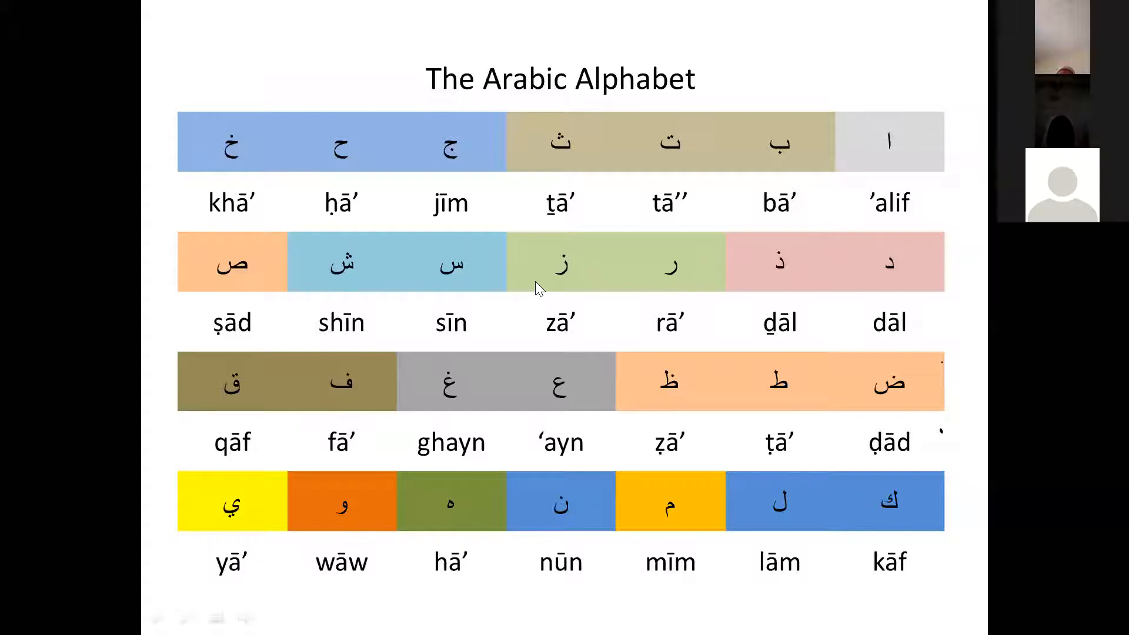
mouse_move(552, 281)
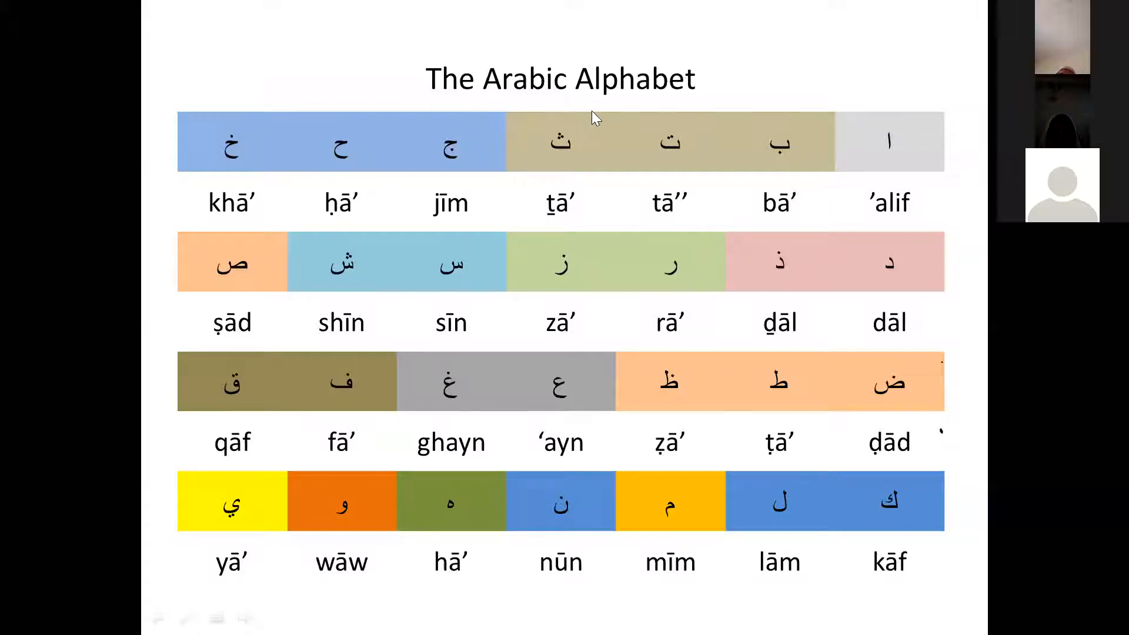
mouse_move(819, 337)
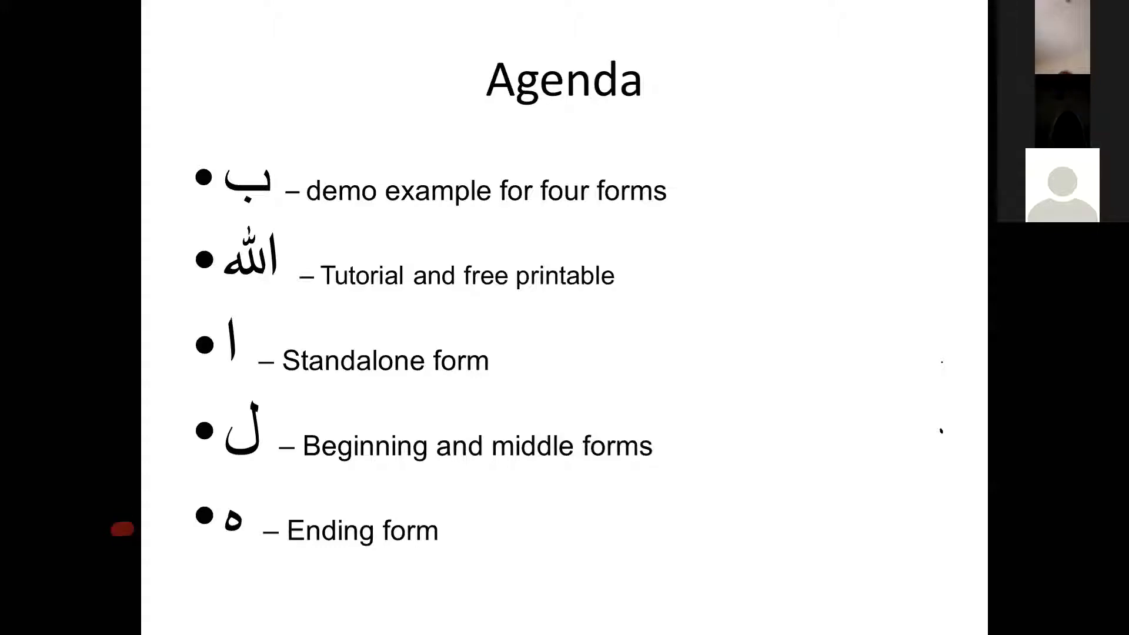
Step: Bring up the Agenda slide listing standalone, beginning/middle and ending letter forms plus the Allah tutorial
drag(205, 590, 270, 591)
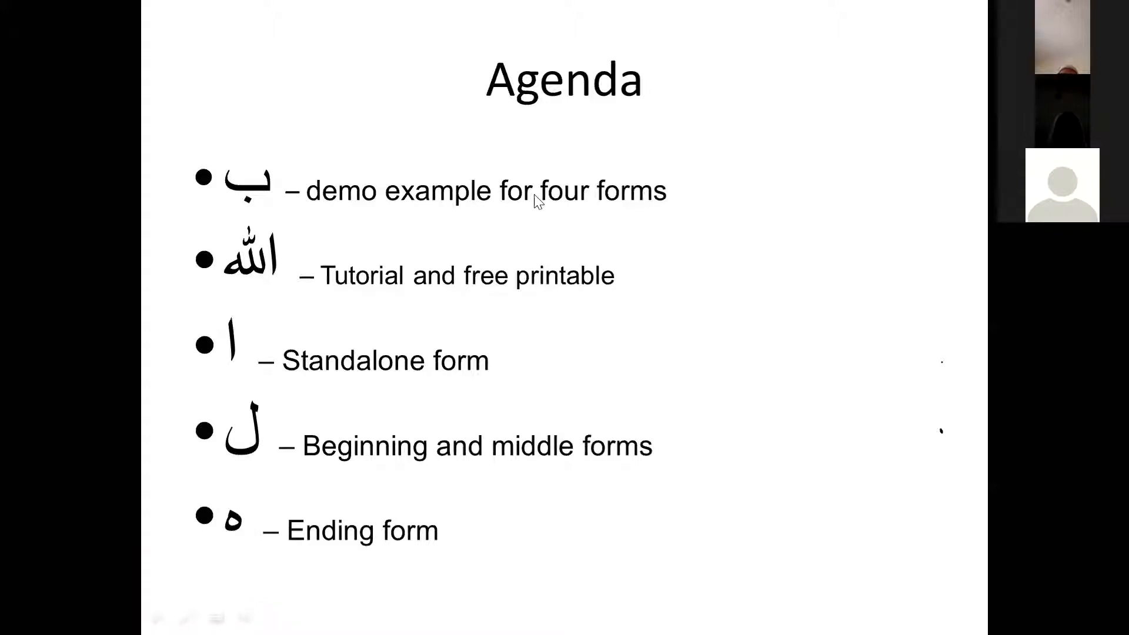
mouse_move(709, 159)
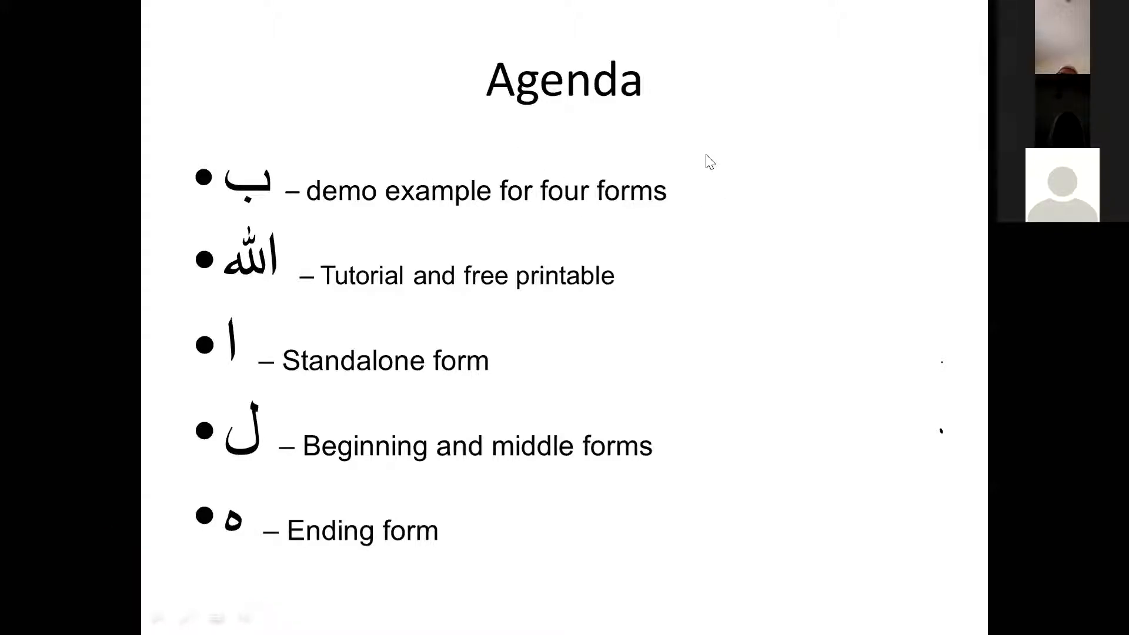
mouse_move(548, 340)
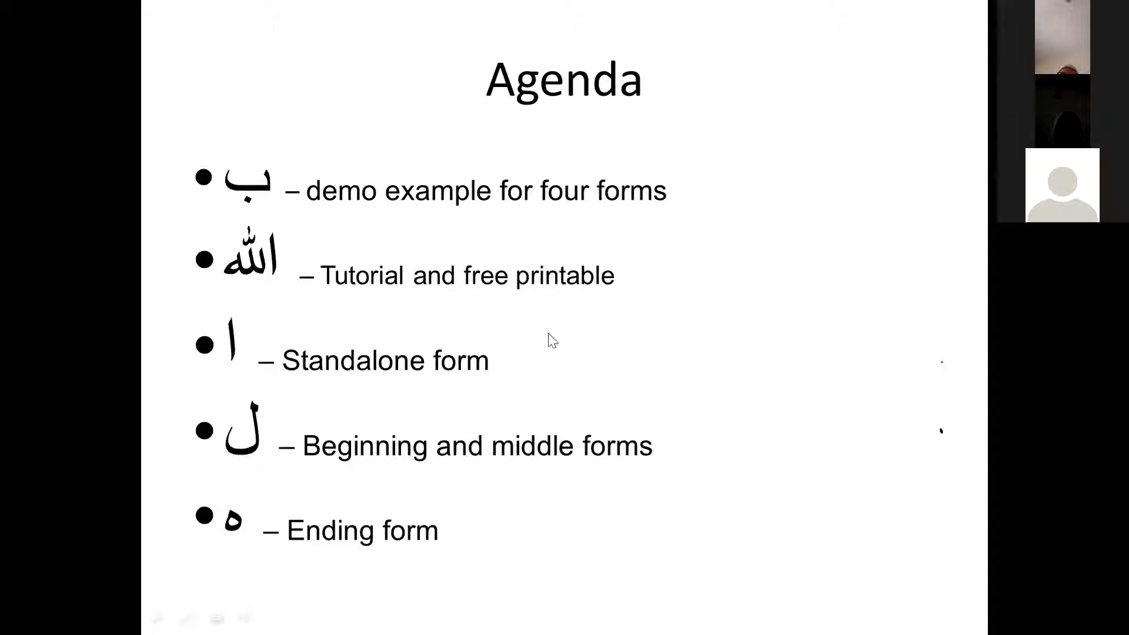
mouse_move(261, 302)
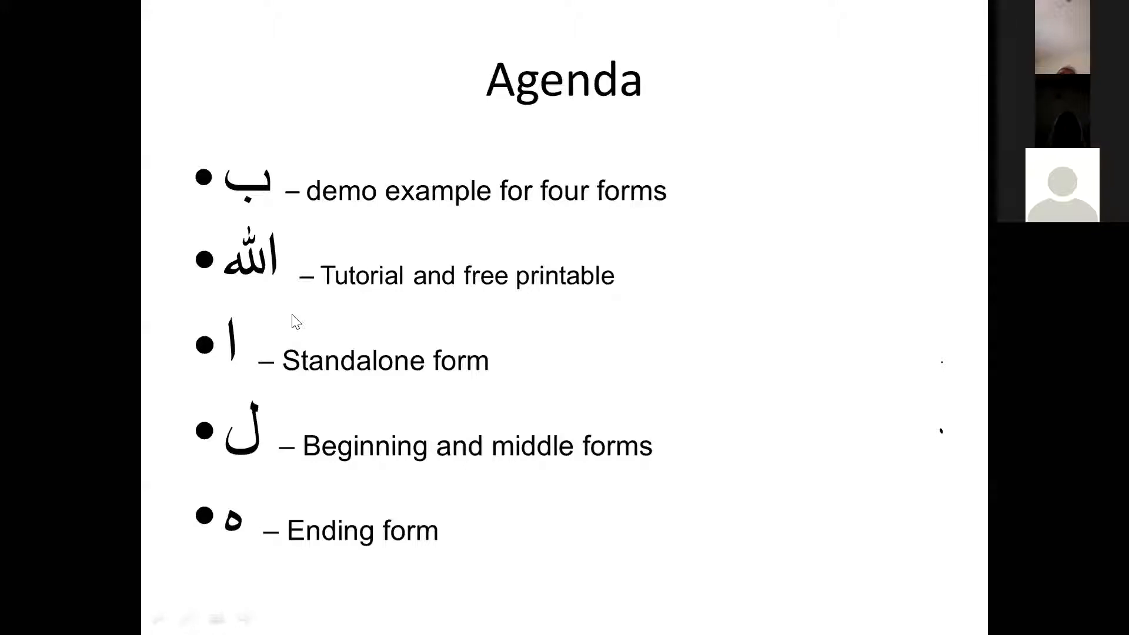
drag(216, 442, 266, 403)
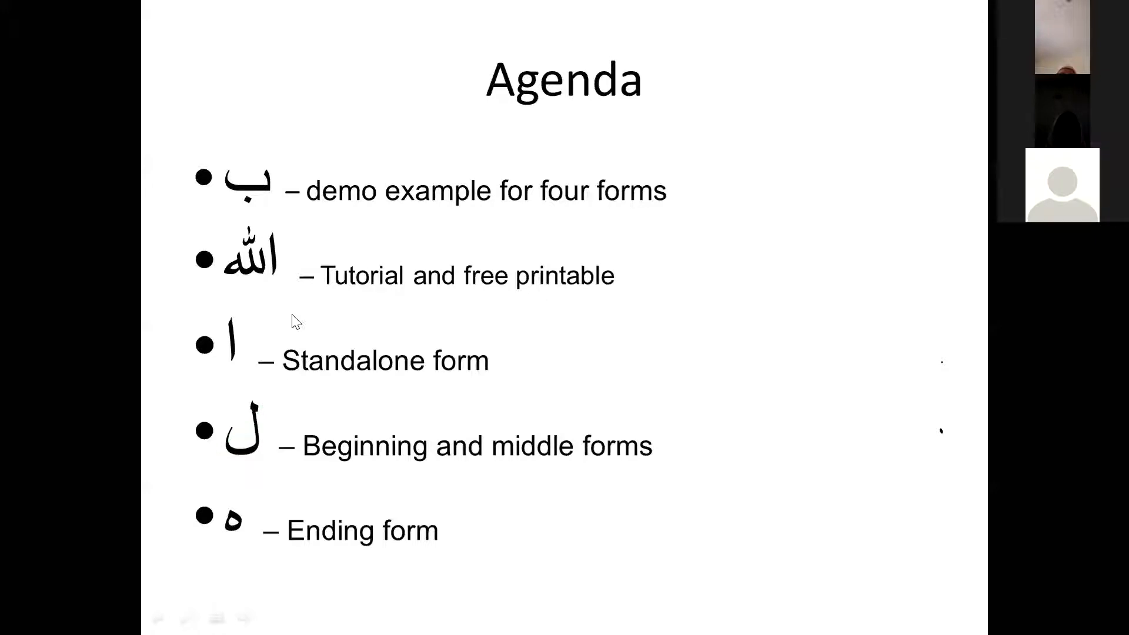
mouse_move(323, 228)
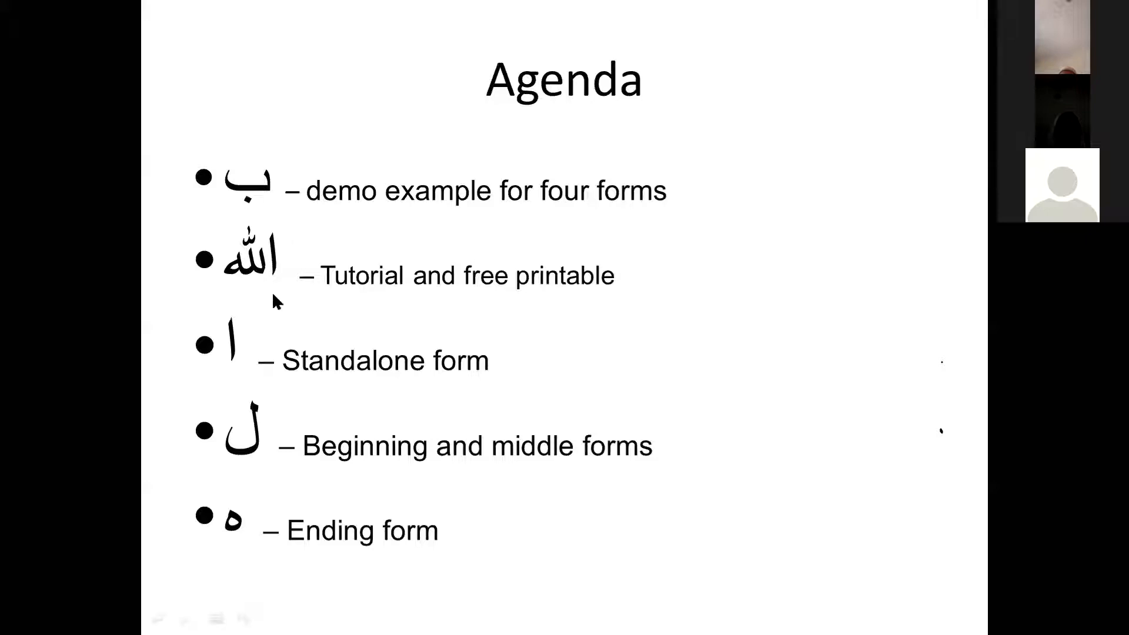
mouse_move(266, 421)
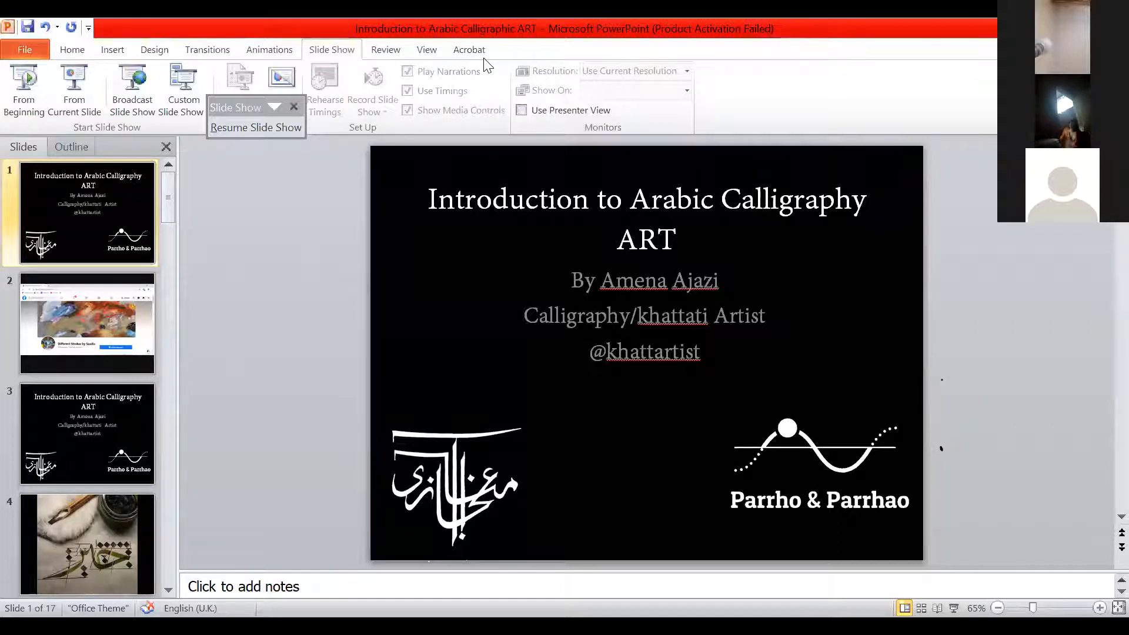
mouse_move(825, 128)
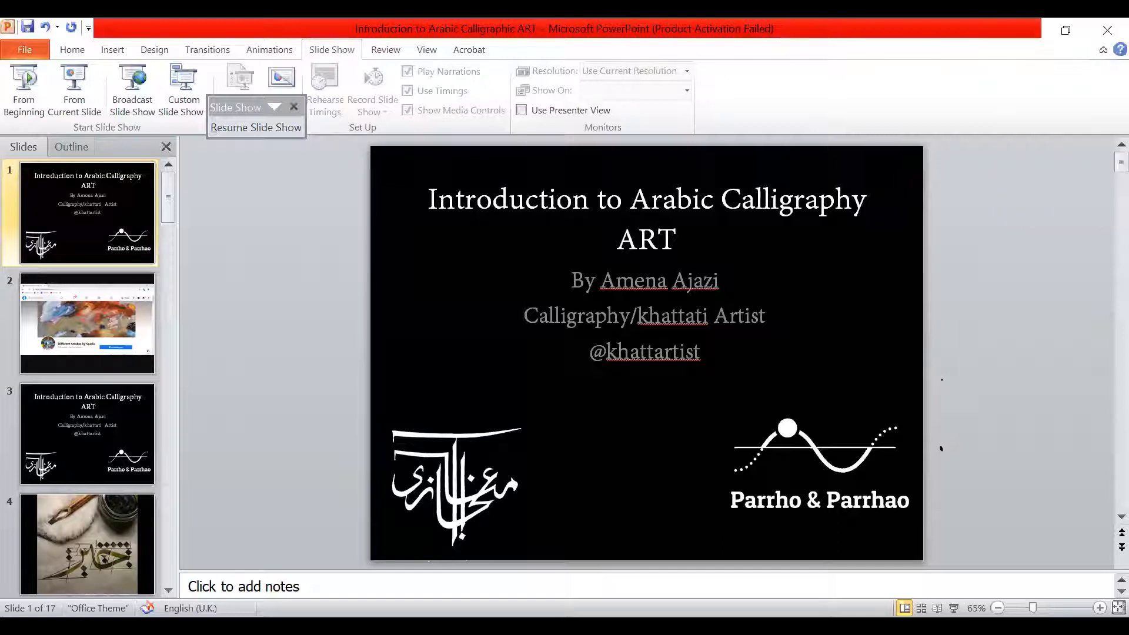
mouse_move(1059, 229)
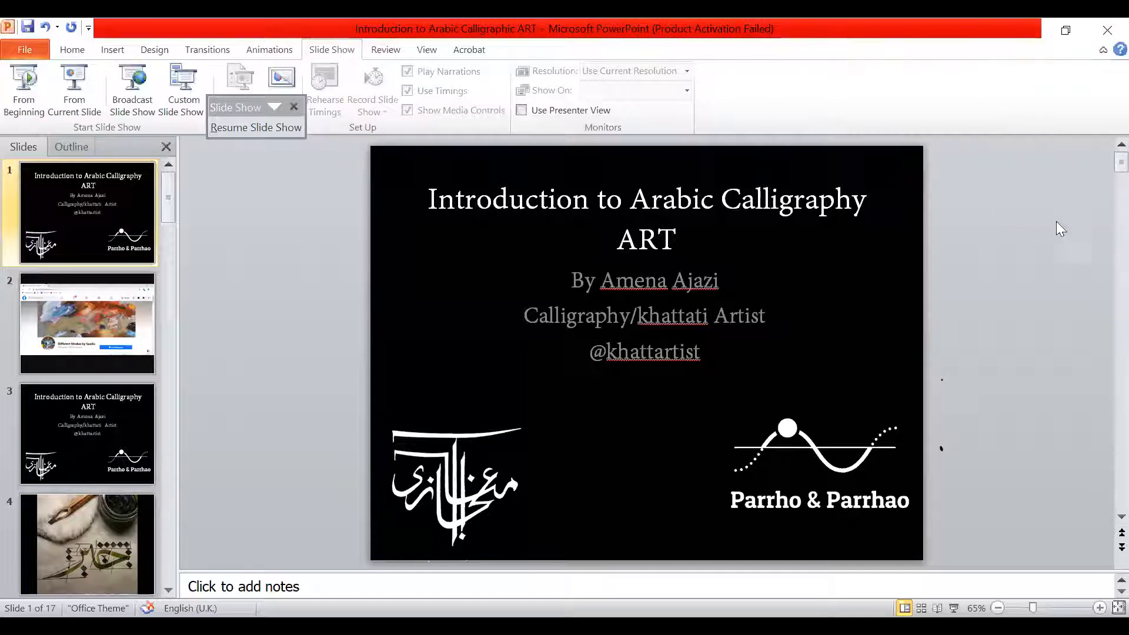
mouse_move(1074, 244)
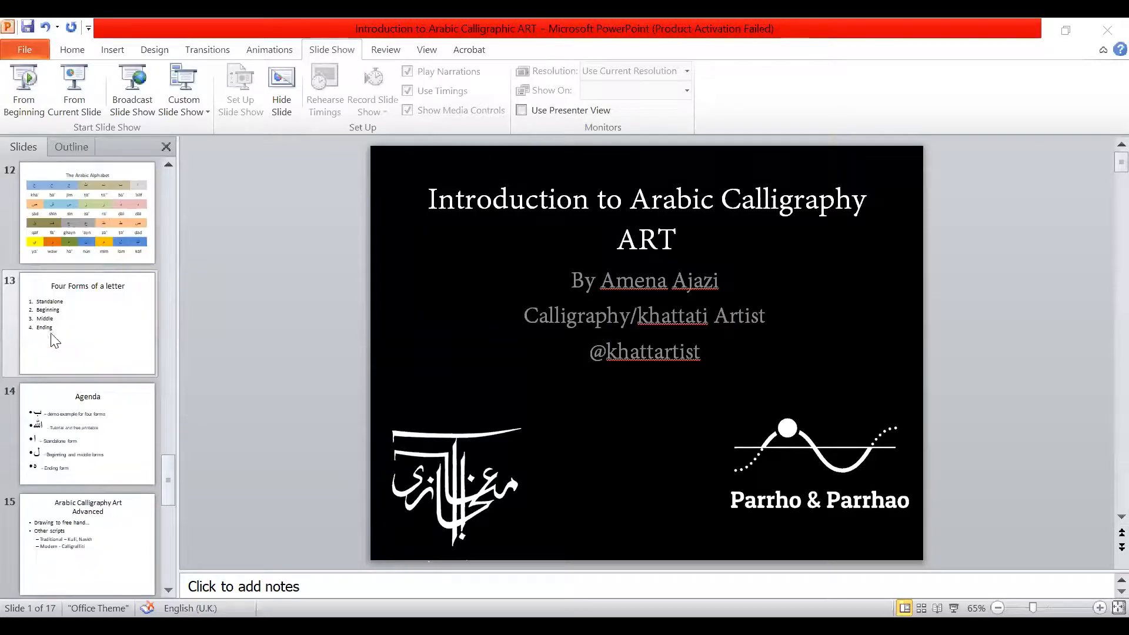
Step: Scroll the slides toward the Agenda slide, slide 14 of 17
scroll(down, 3)
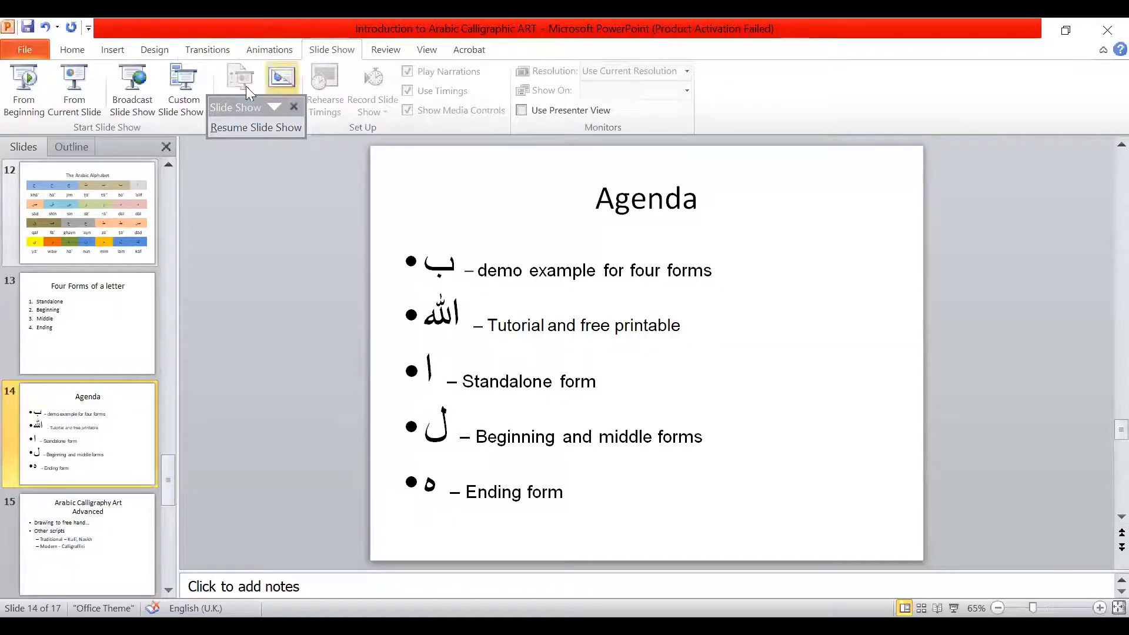
mouse_move(74, 90)
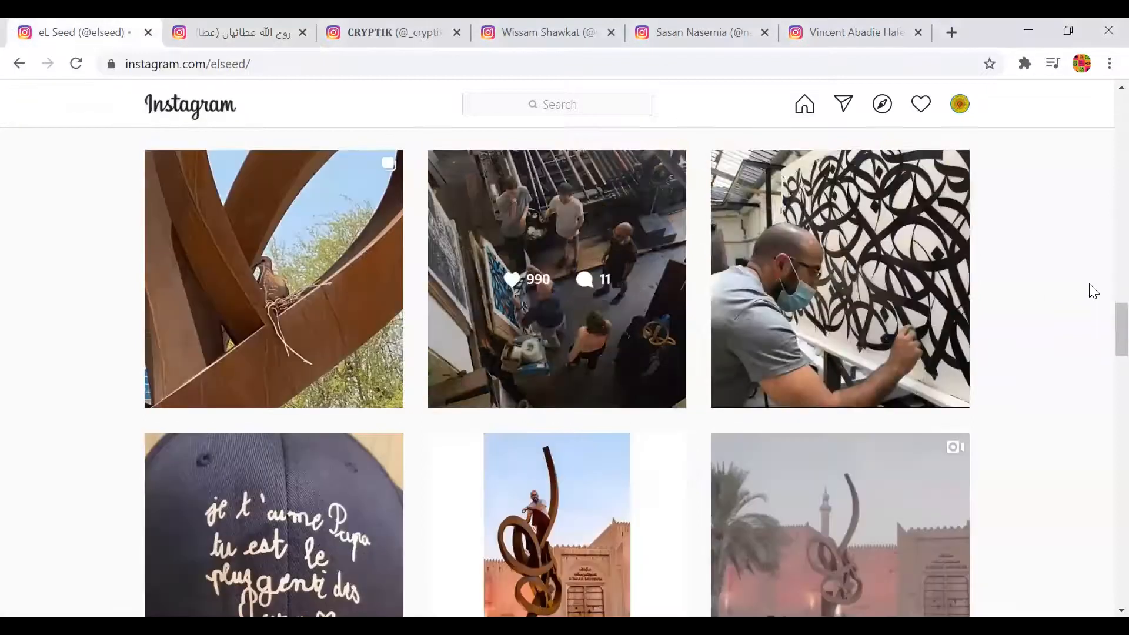
Step: Scroll elseed's post grid, then watch and close the brush-painting calligraphy video
scroll(down, 3)
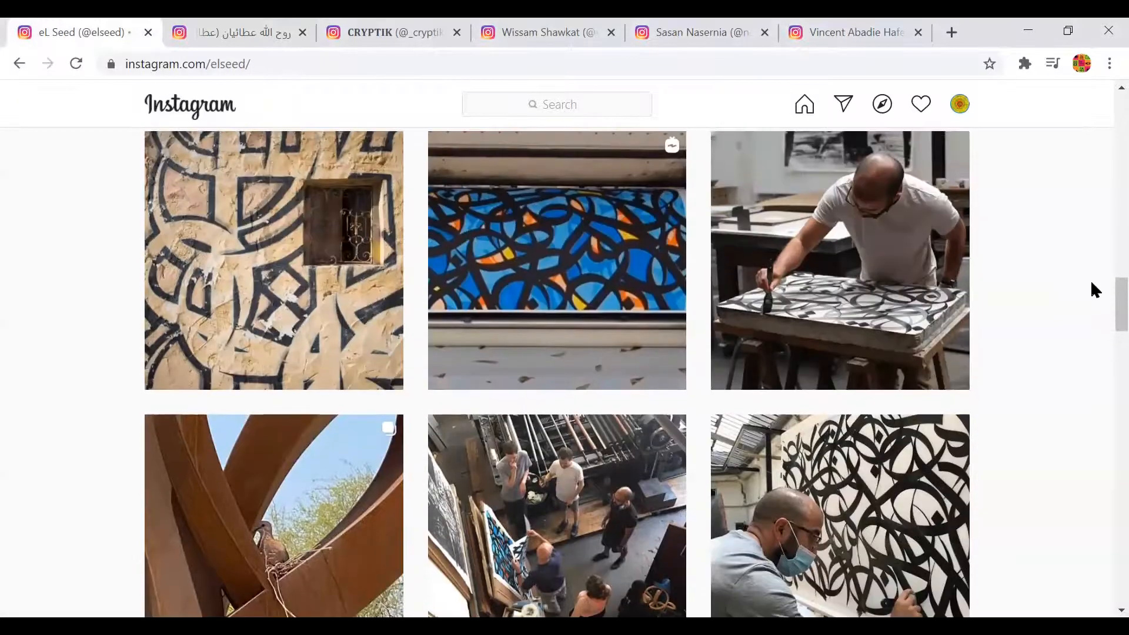
scroll(down, 3)
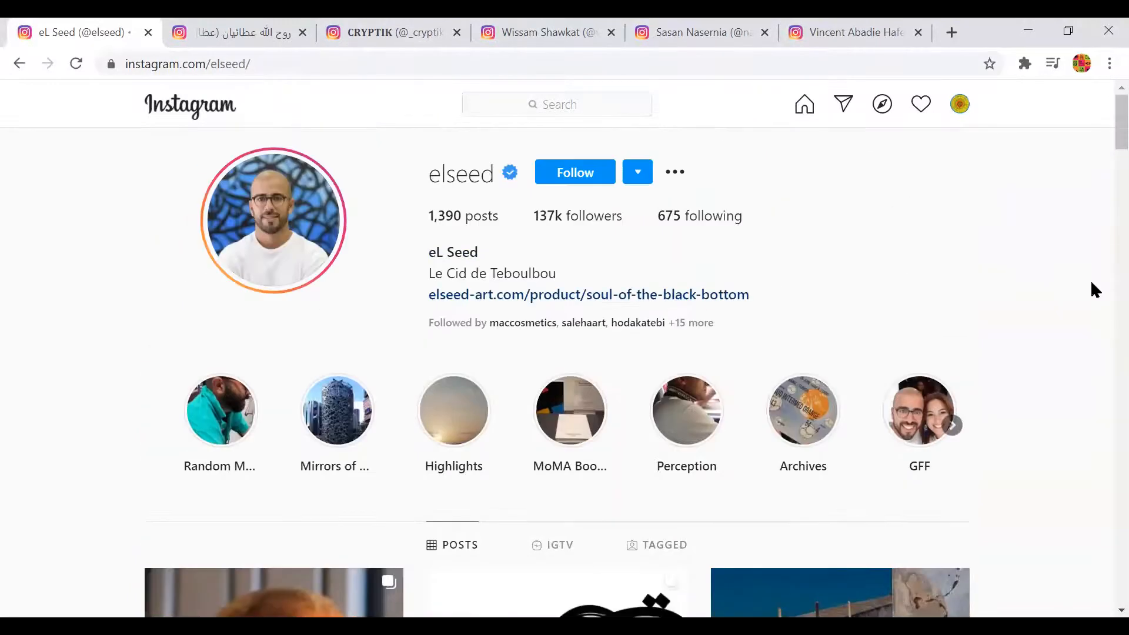
scroll(down, 3)
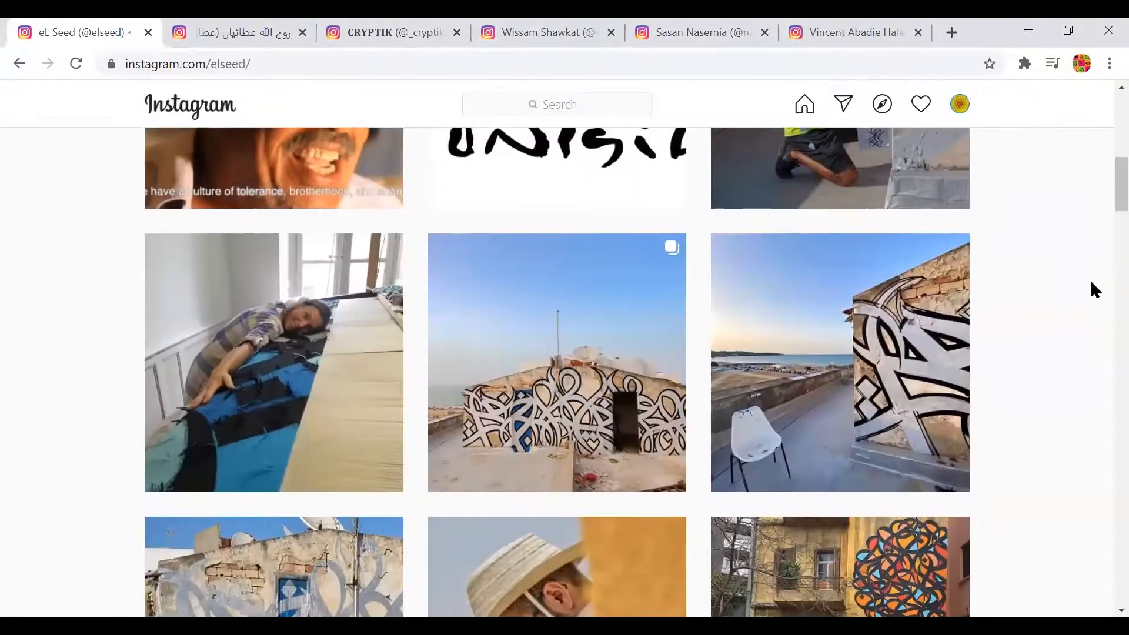
scroll(down, 3)
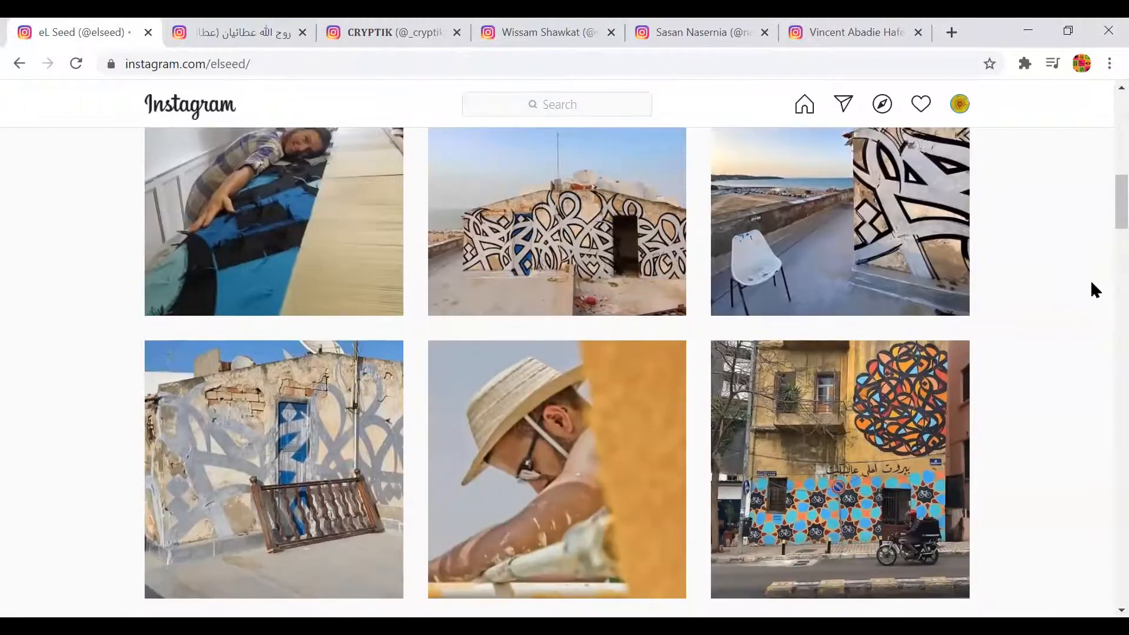
scroll(down, 3)
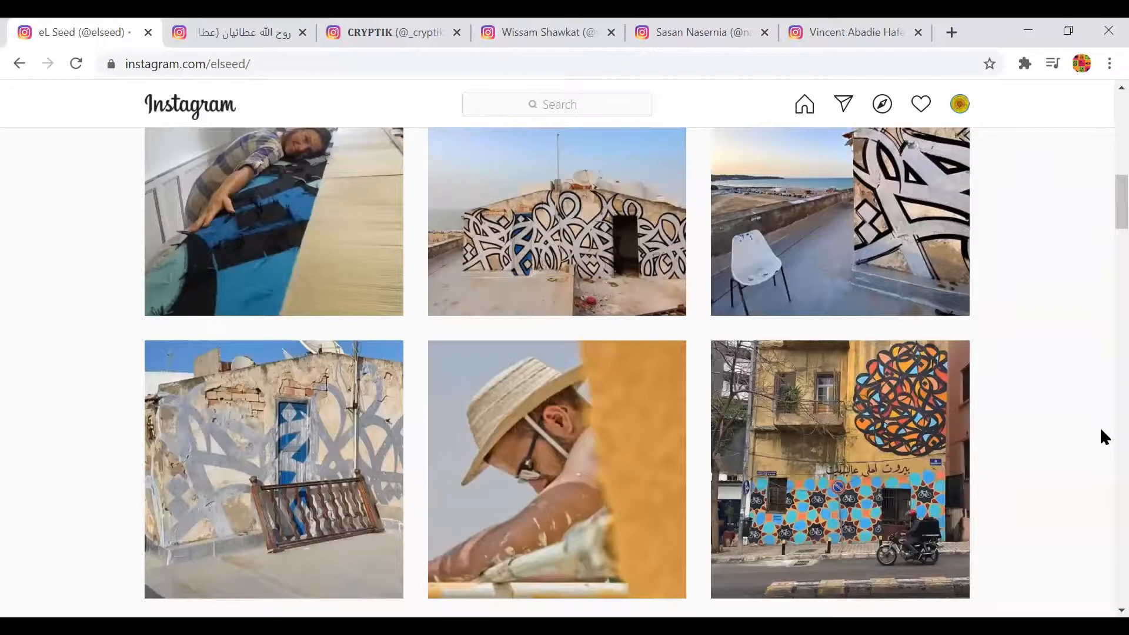
scroll(down, 3)
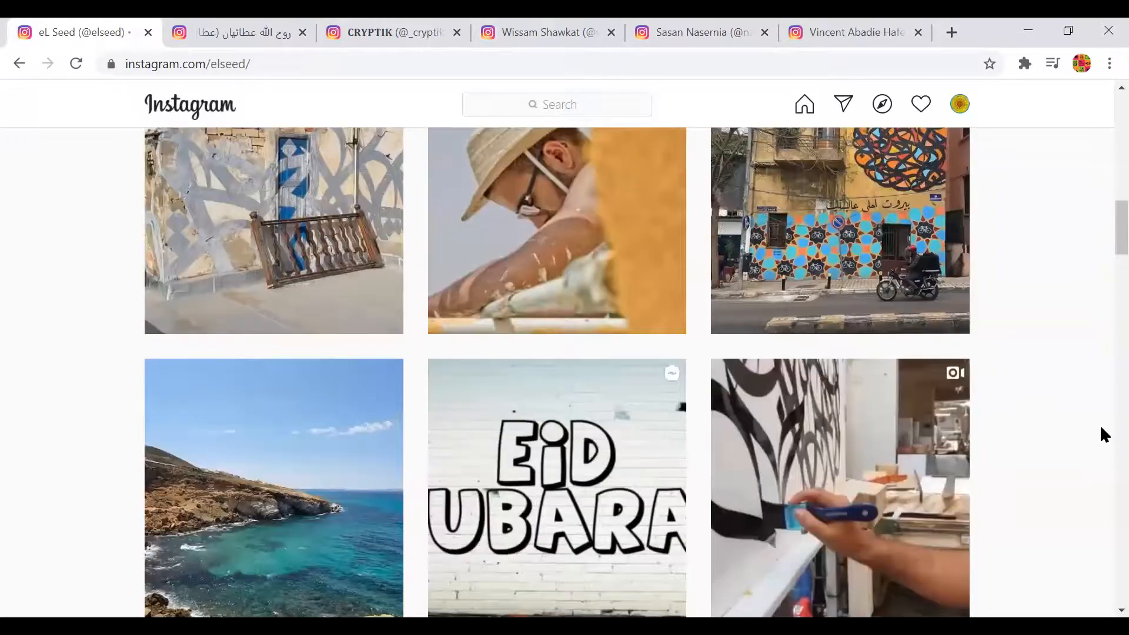
click(839, 488)
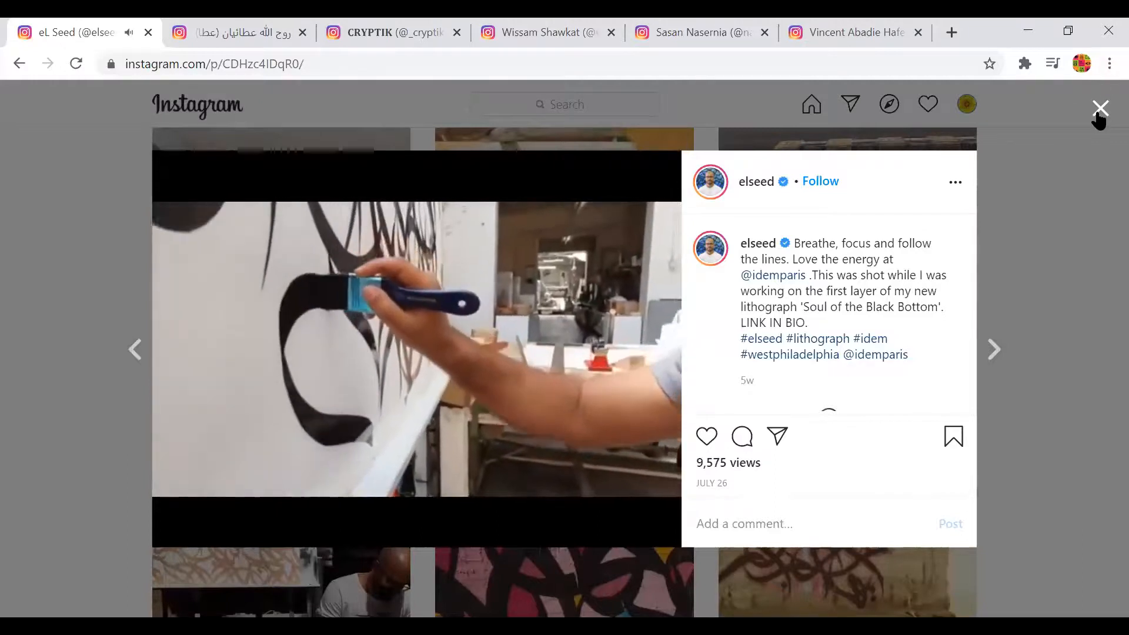
click(1100, 108)
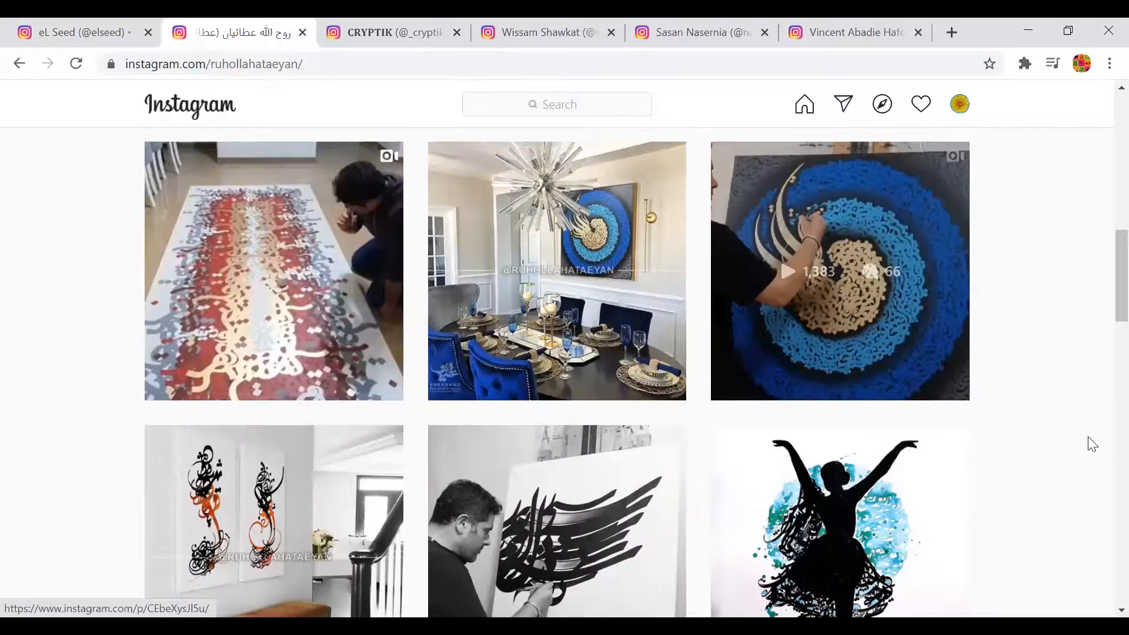
click(839, 272)
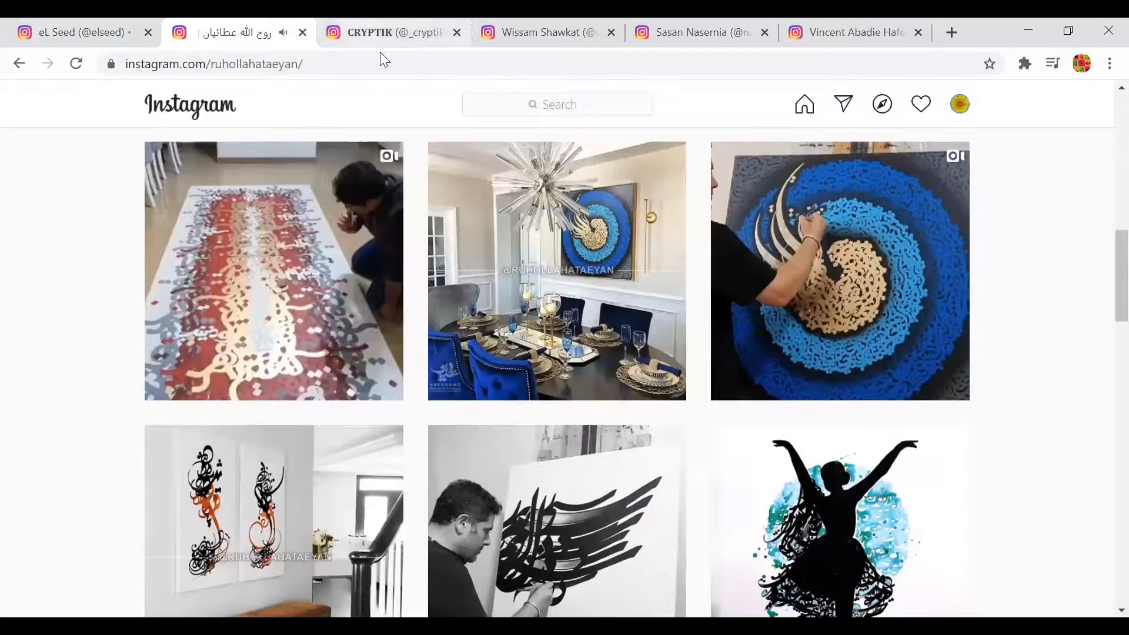
click(389, 32)
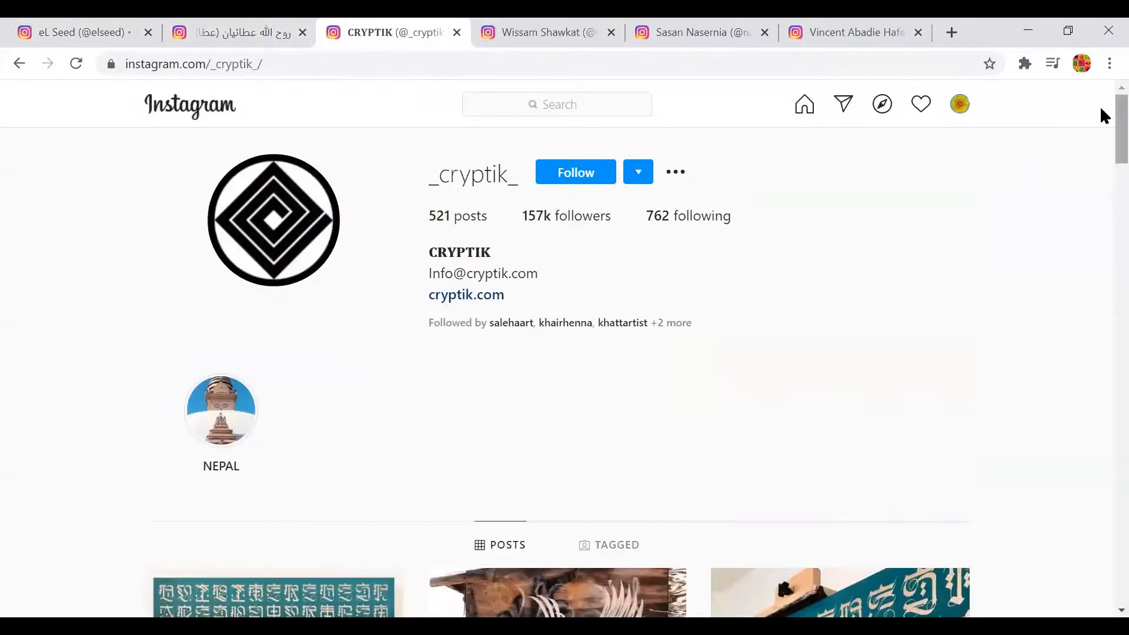
scroll(down, 3)
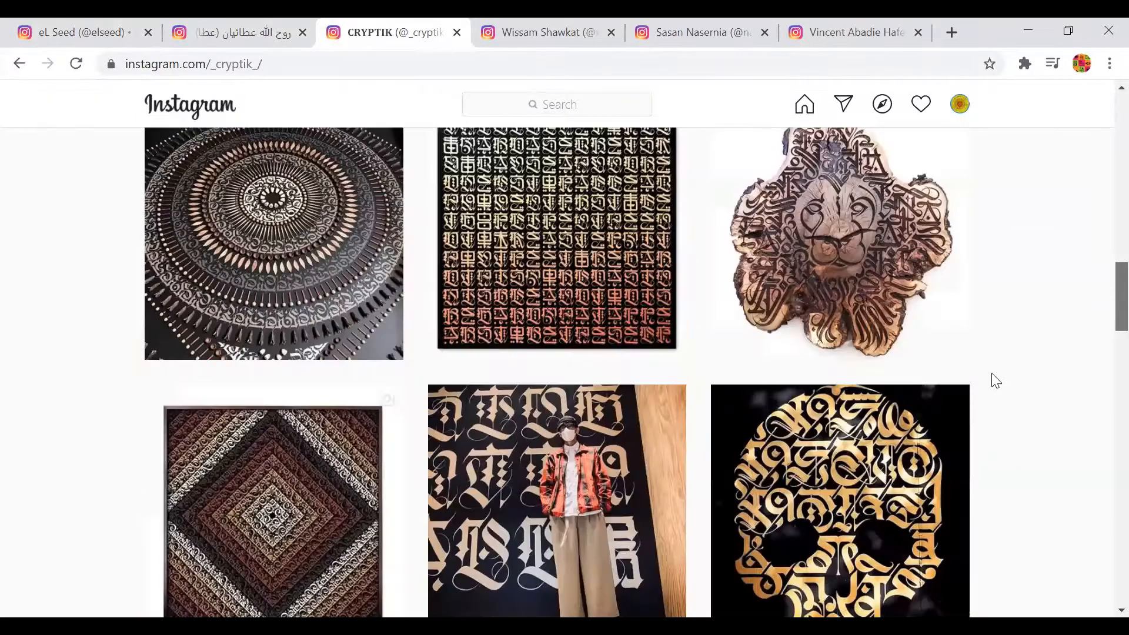
scroll(down, 3)
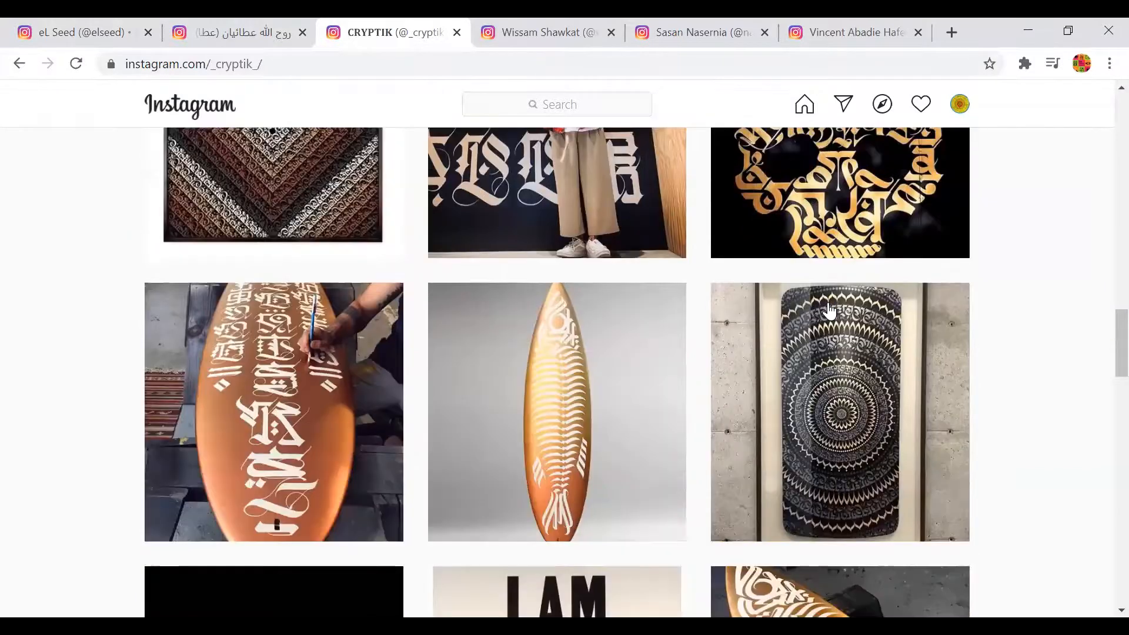
scroll(down, 3)
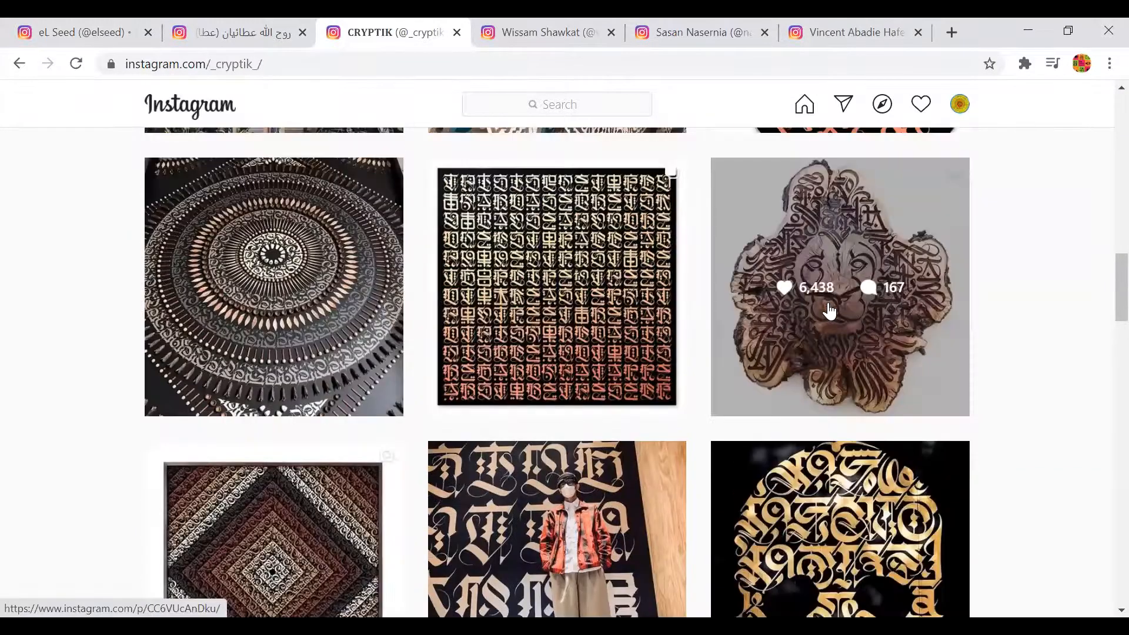
scroll(down, 3)
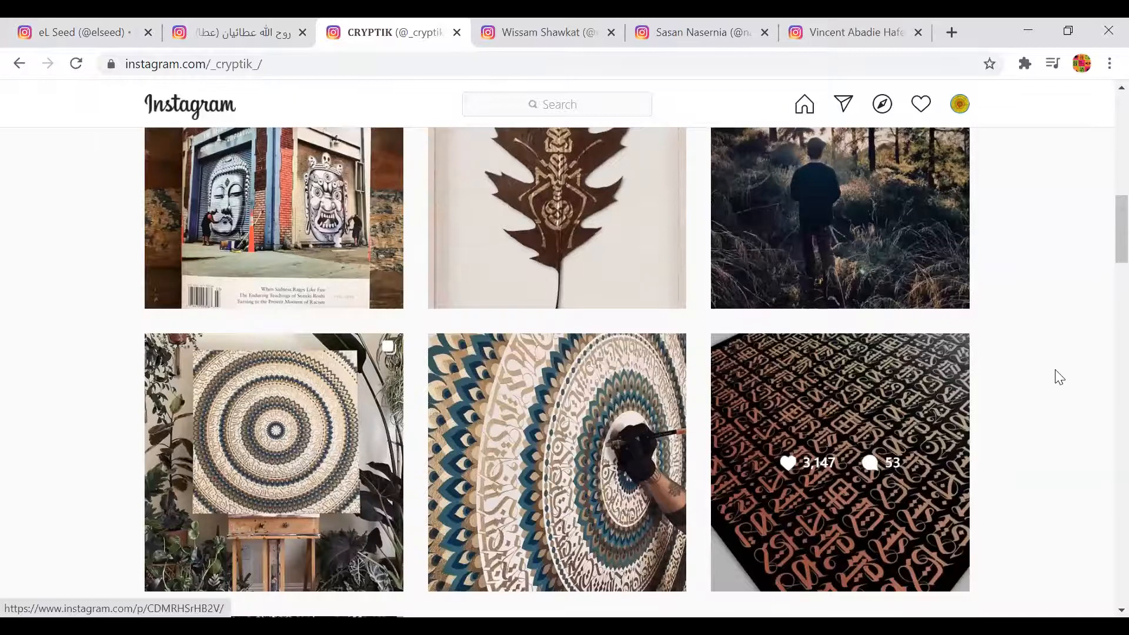
scroll(down, 3)
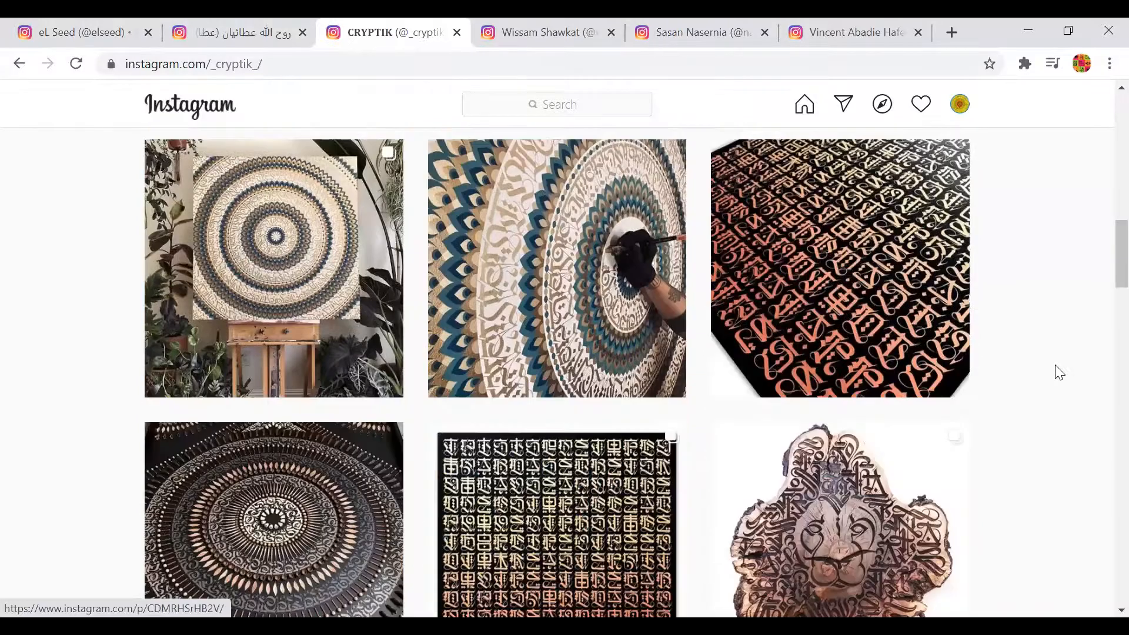
scroll(down, 3)
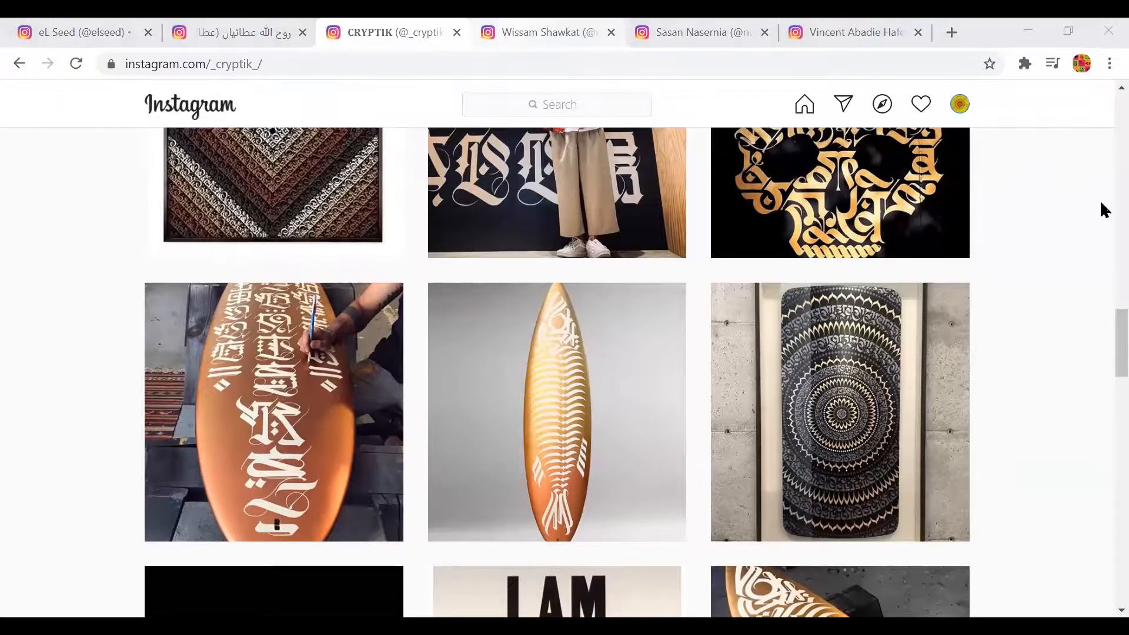
click(548, 32)
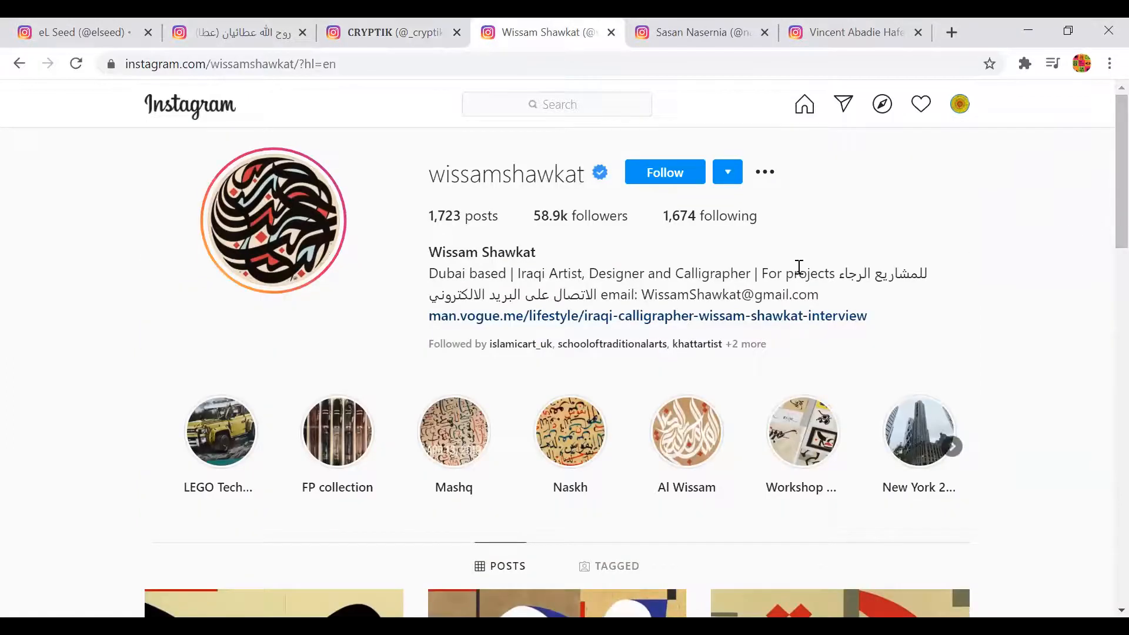
mouse_move(433, 332)
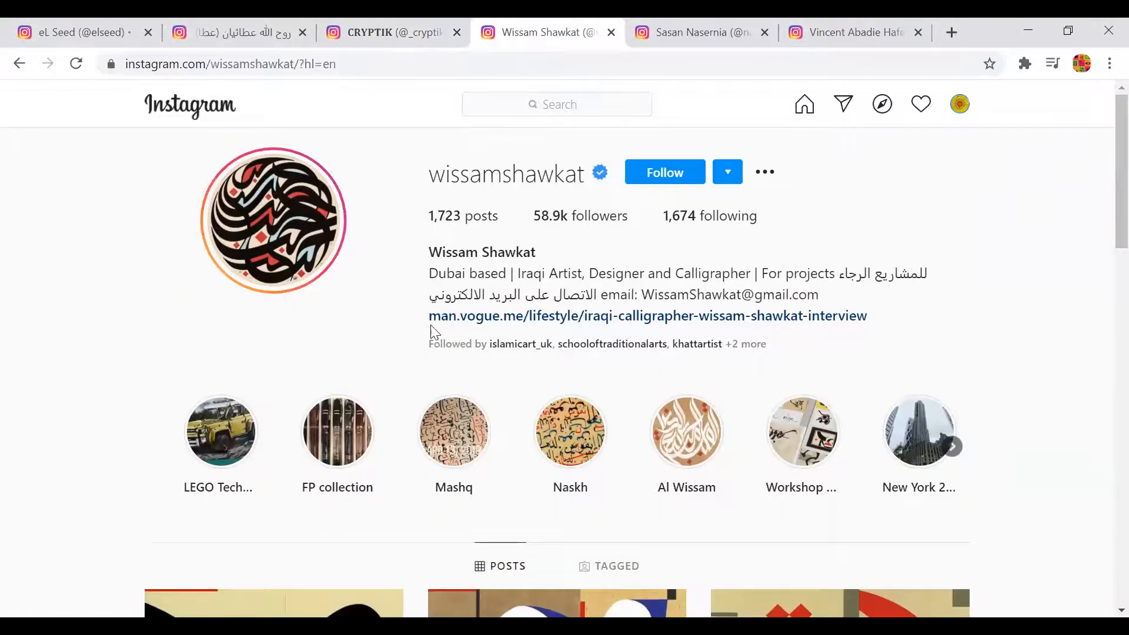
scroll(down, 3)
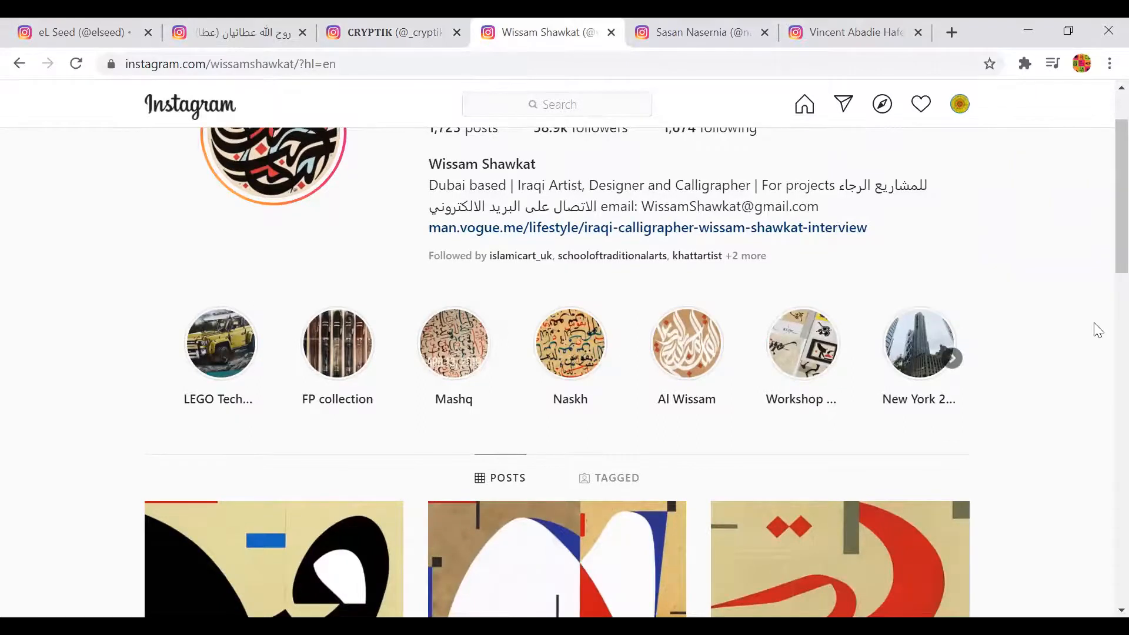
scroll(down, 3)
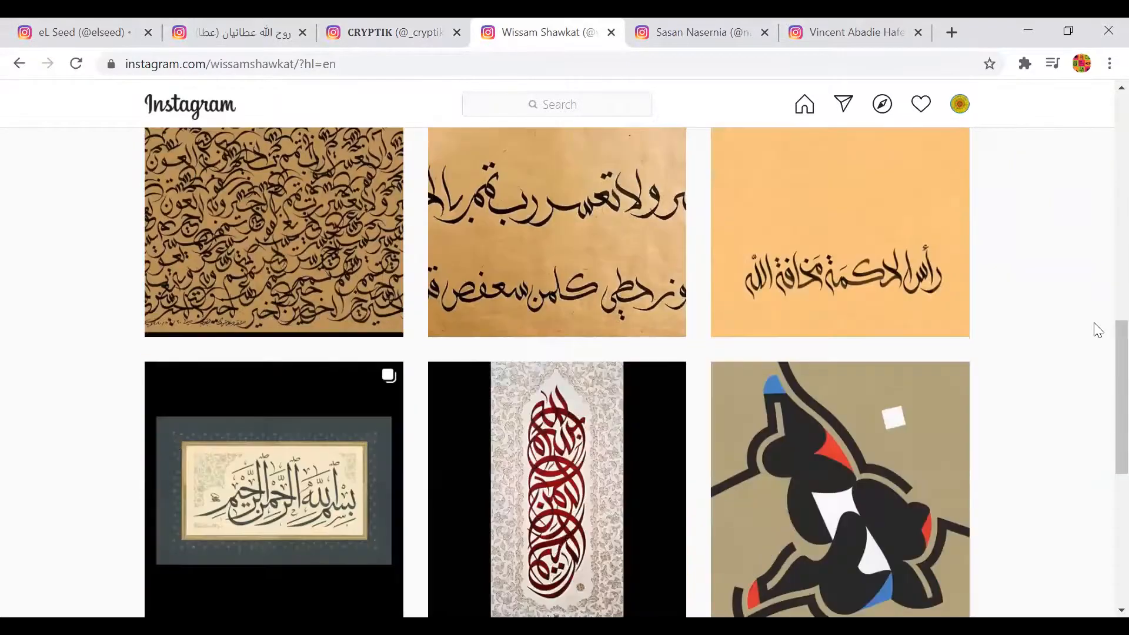
scroll(down, 3)
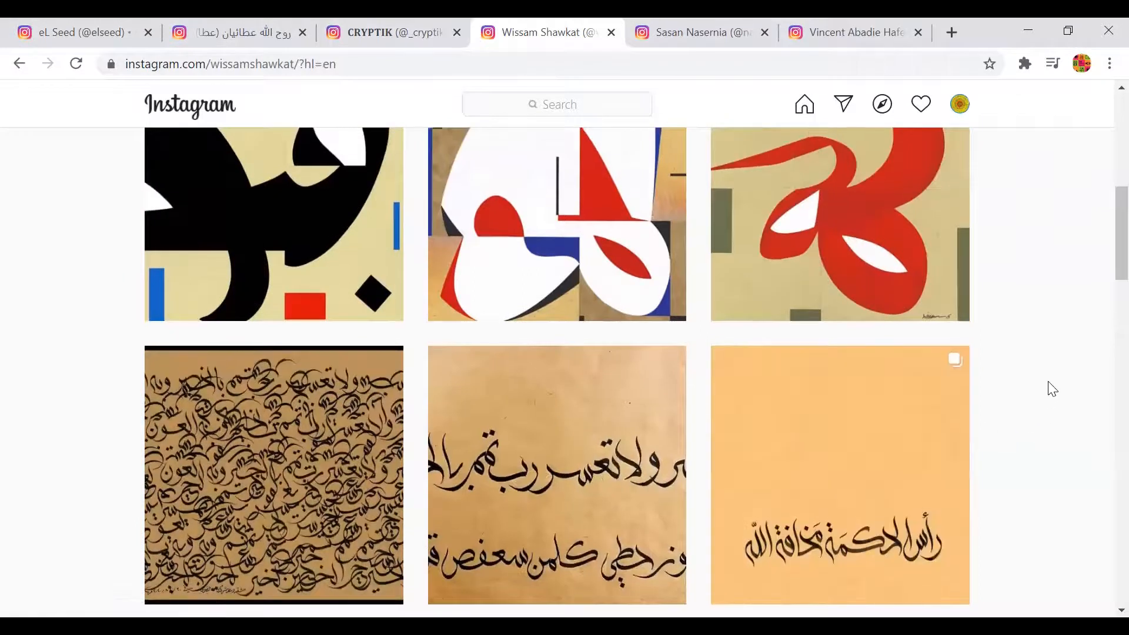
scroll(up, 3)
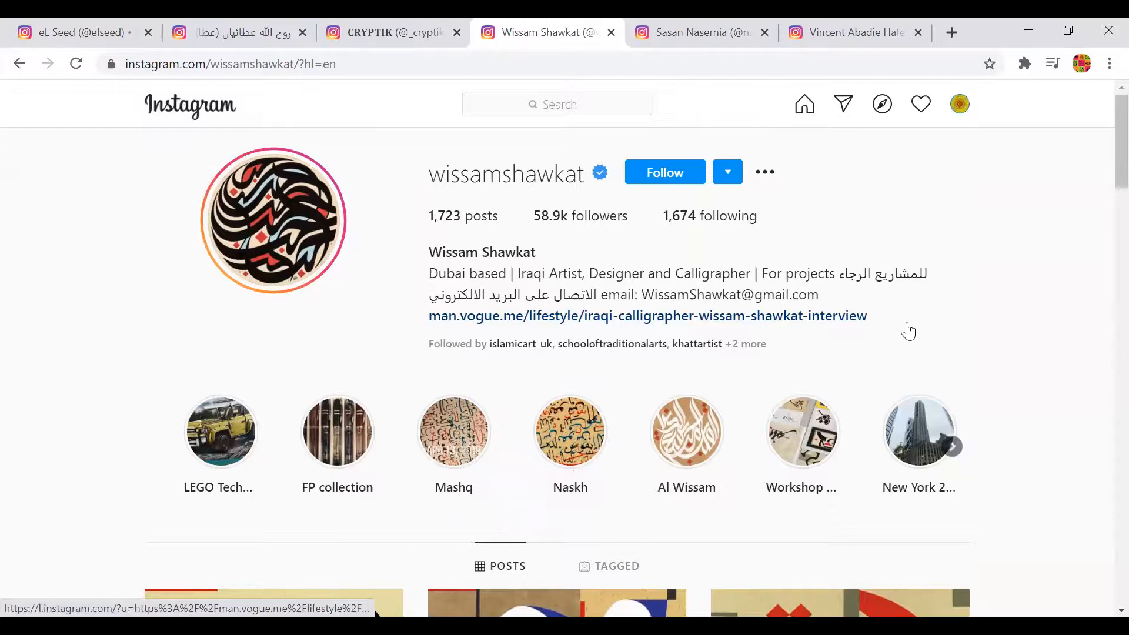
click(685, 432)
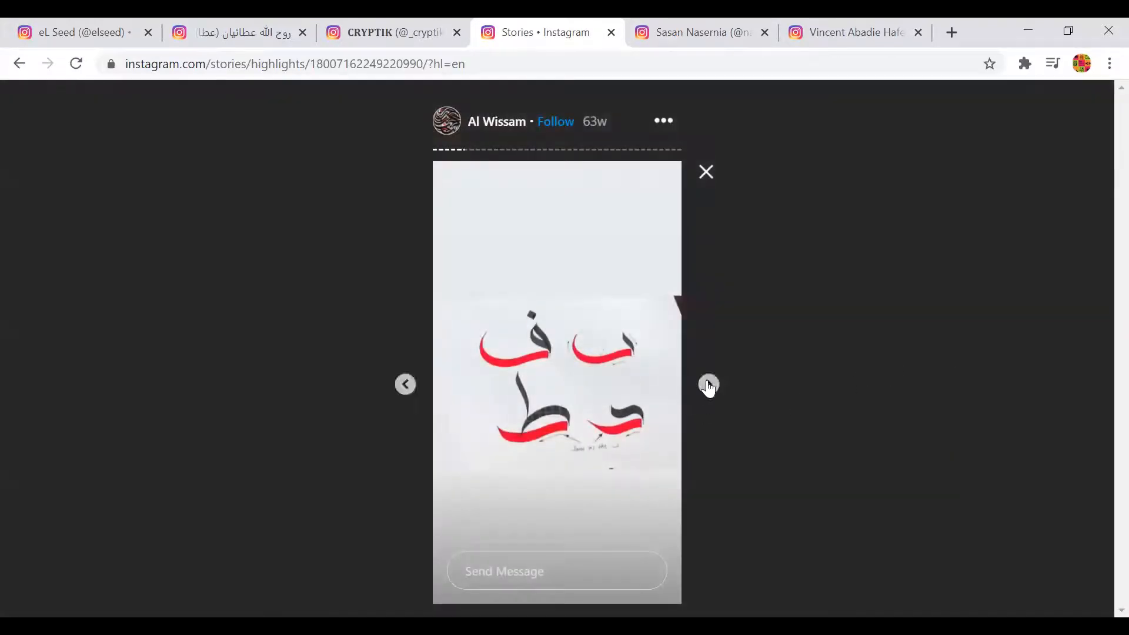
Step: Step through four stories in the highlight, then scroll further down the page
click(707, 383)
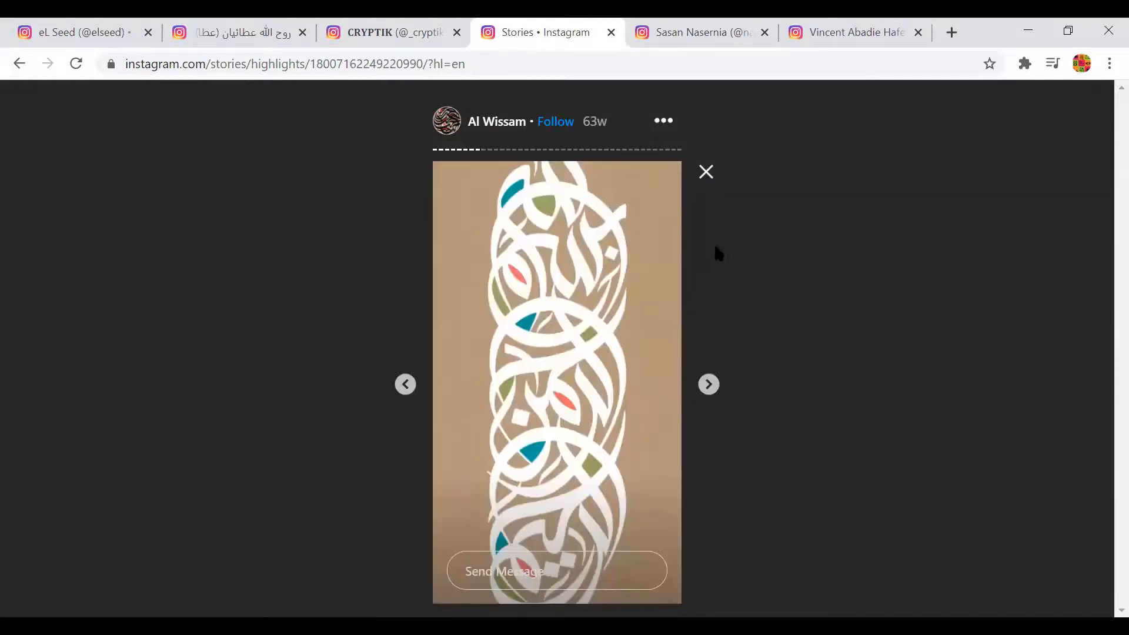
click(707, 384)
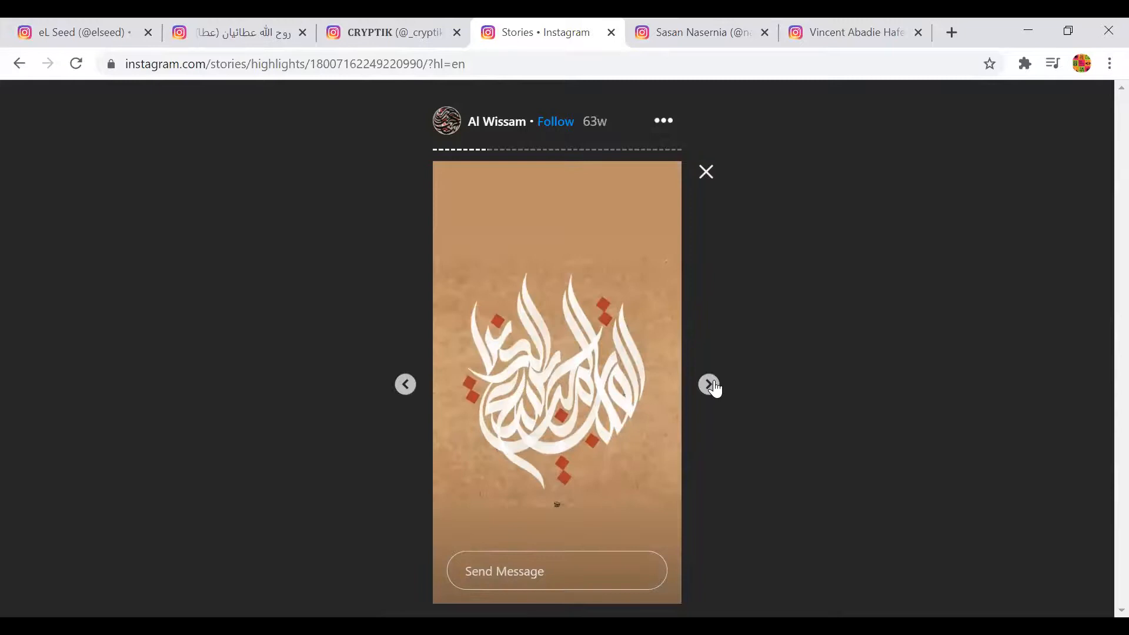
click(709, 384)
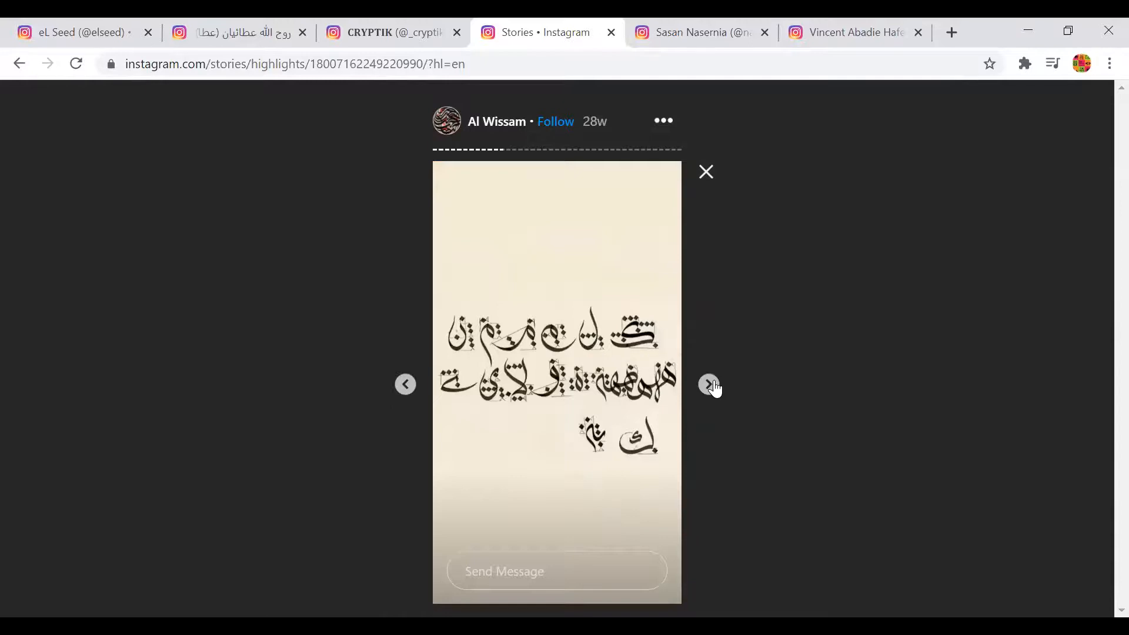
click(709, 384)
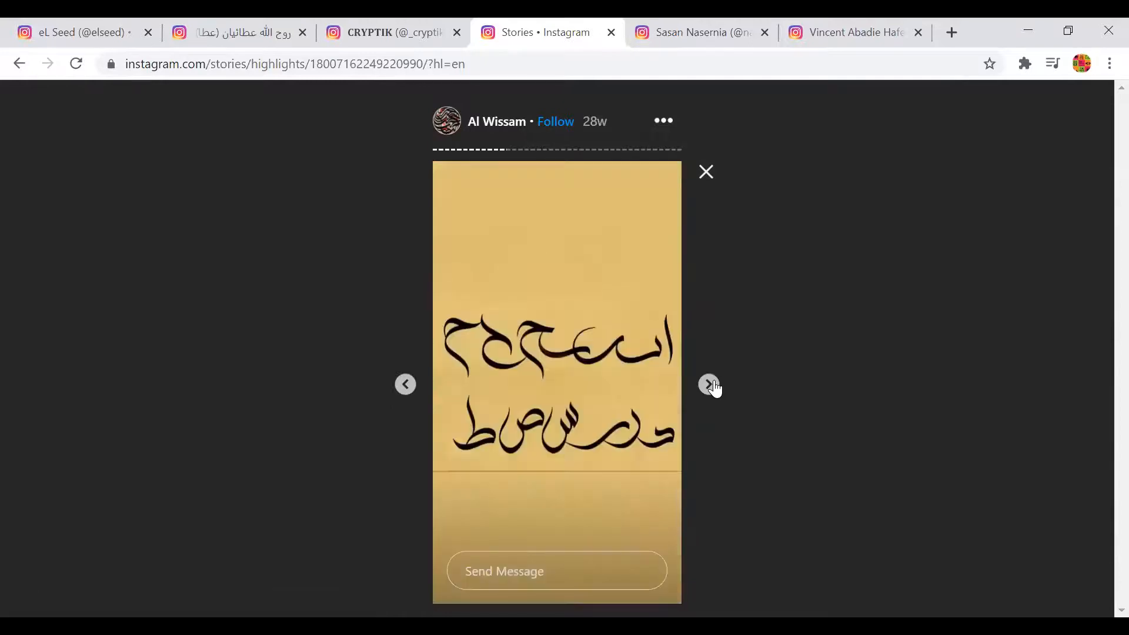
mouse_move(709, 171)
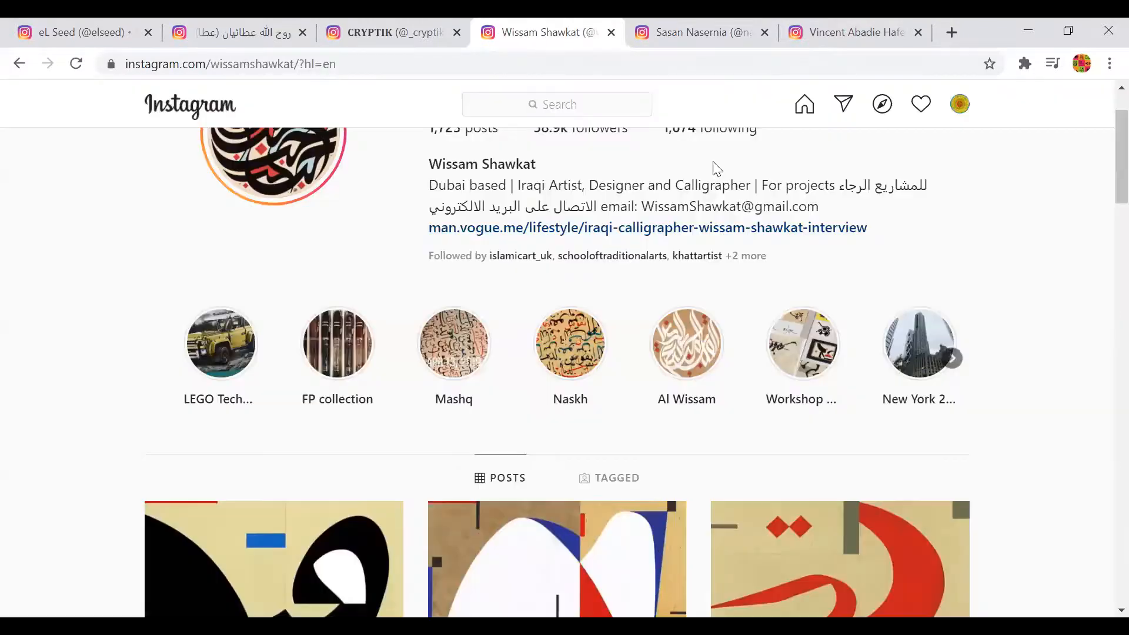
scroll(down, 3)
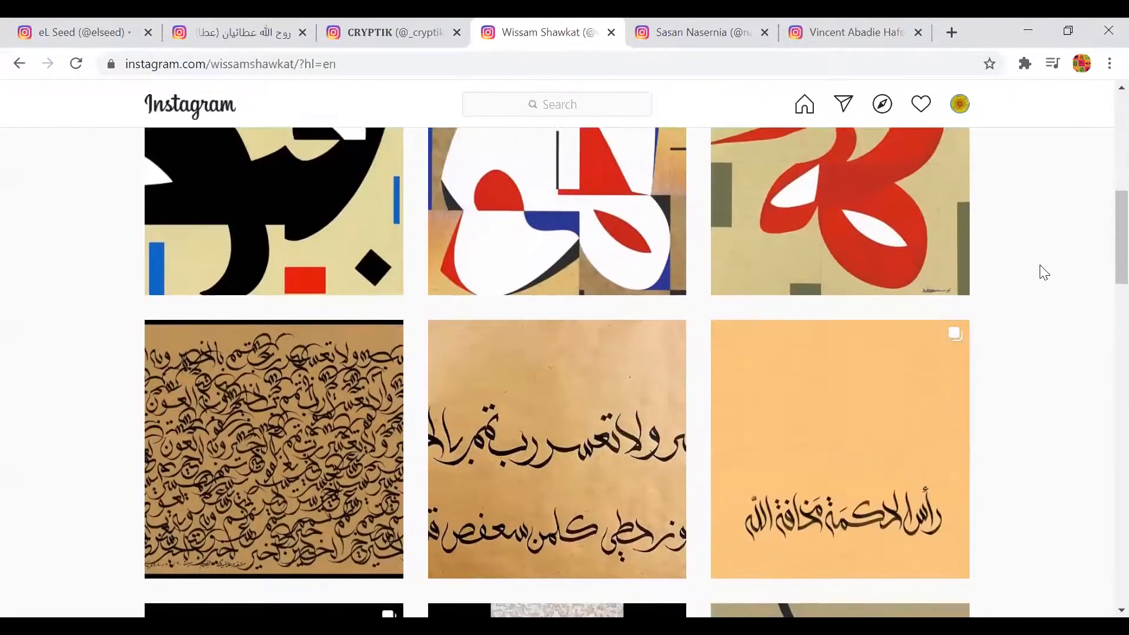
scroll(down, 3)
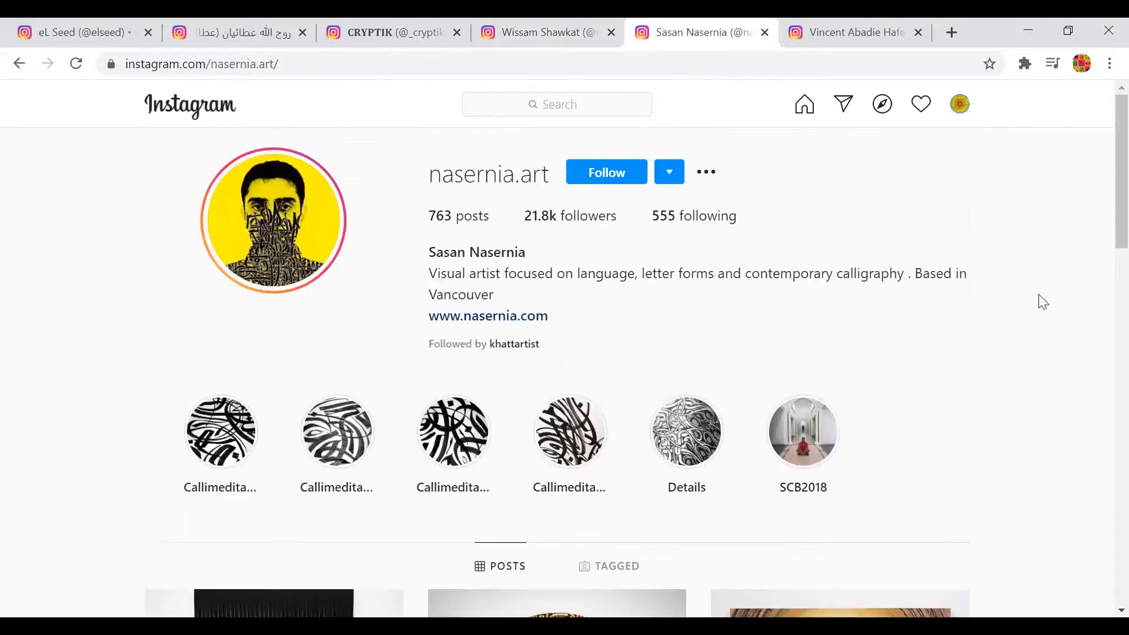
Step: Scroll the current profile, then switch to Vincent Abadie Hafez's zepha1 profile tab
scroll(down, 3)
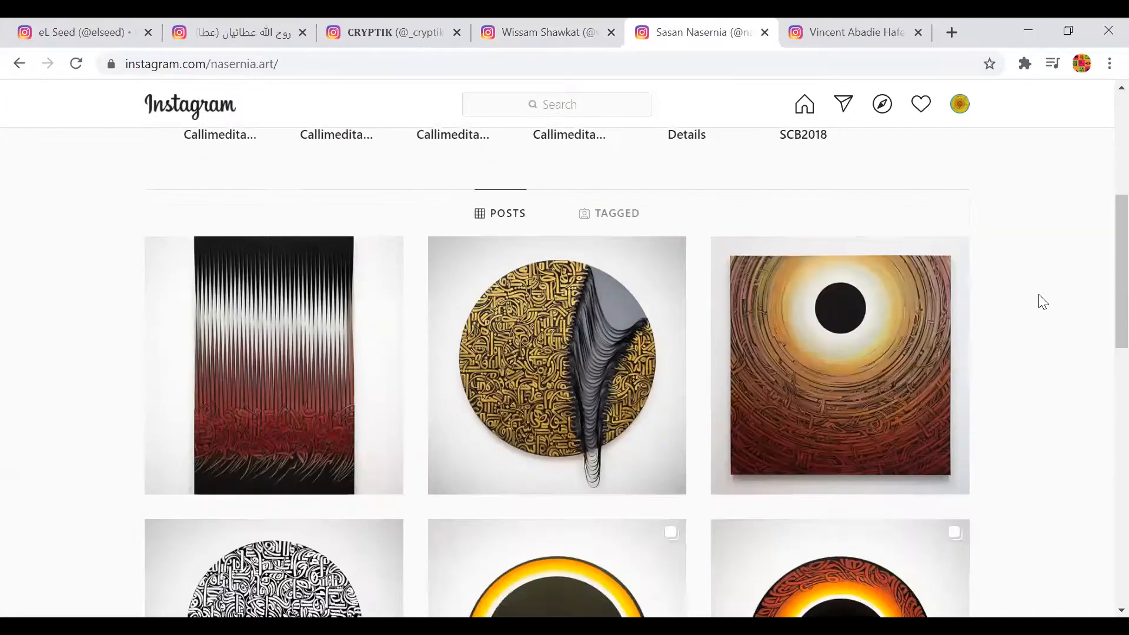
scroll(down, 3)
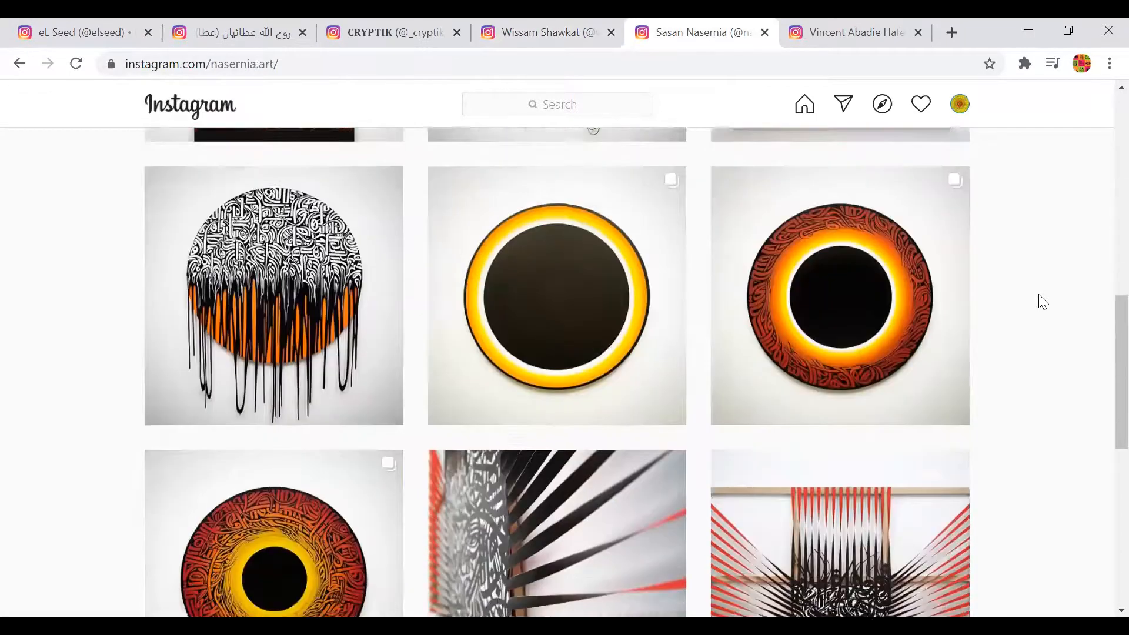
scroll(down, 3)
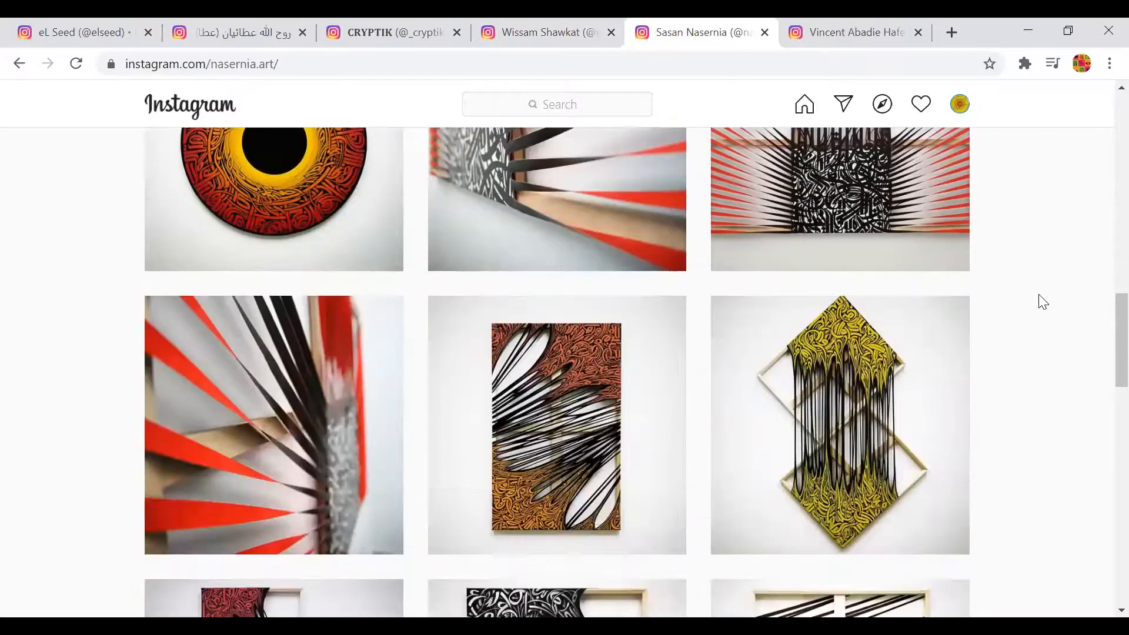
click(855, 32)
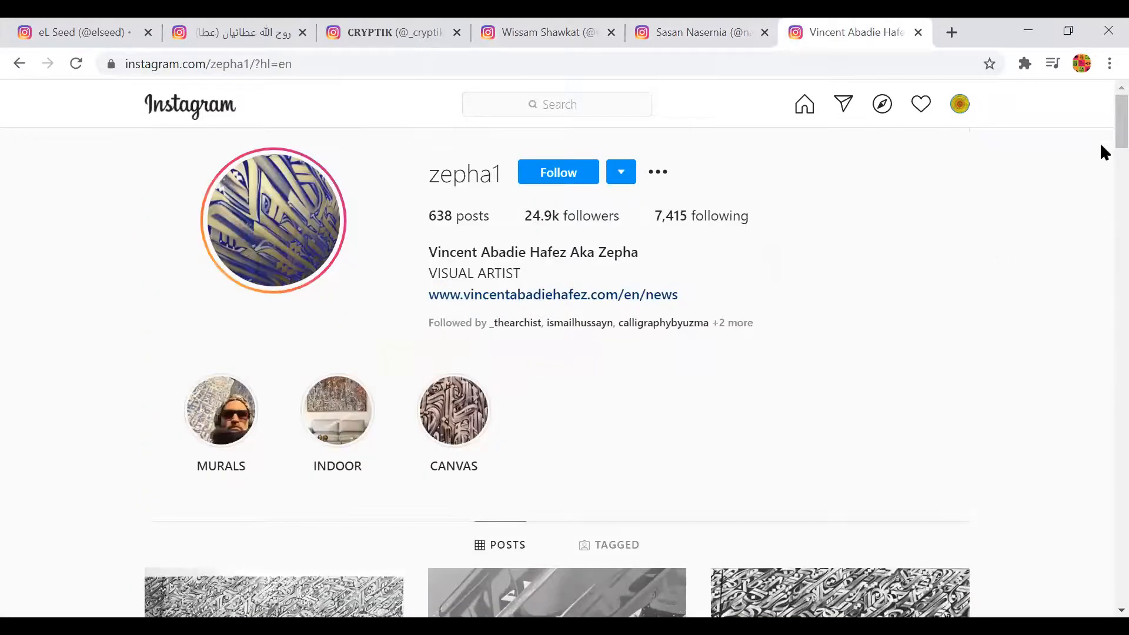
Step: Scroll through zepha1's calligraffiti murals and artwork posts
scroll(down, 3)
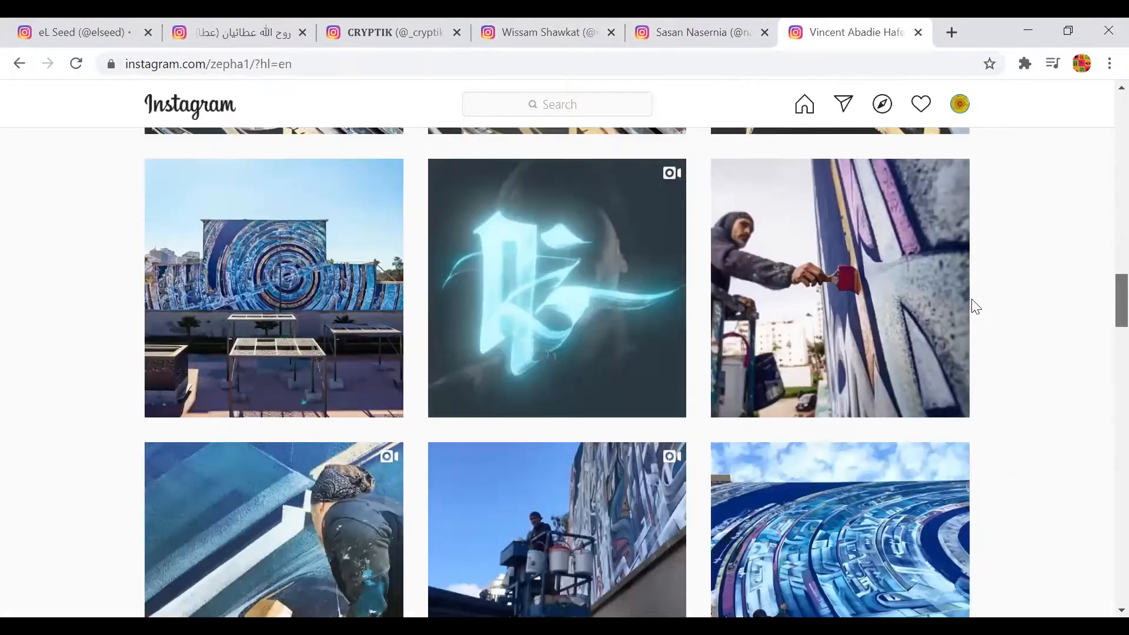
scroll(down, 3)
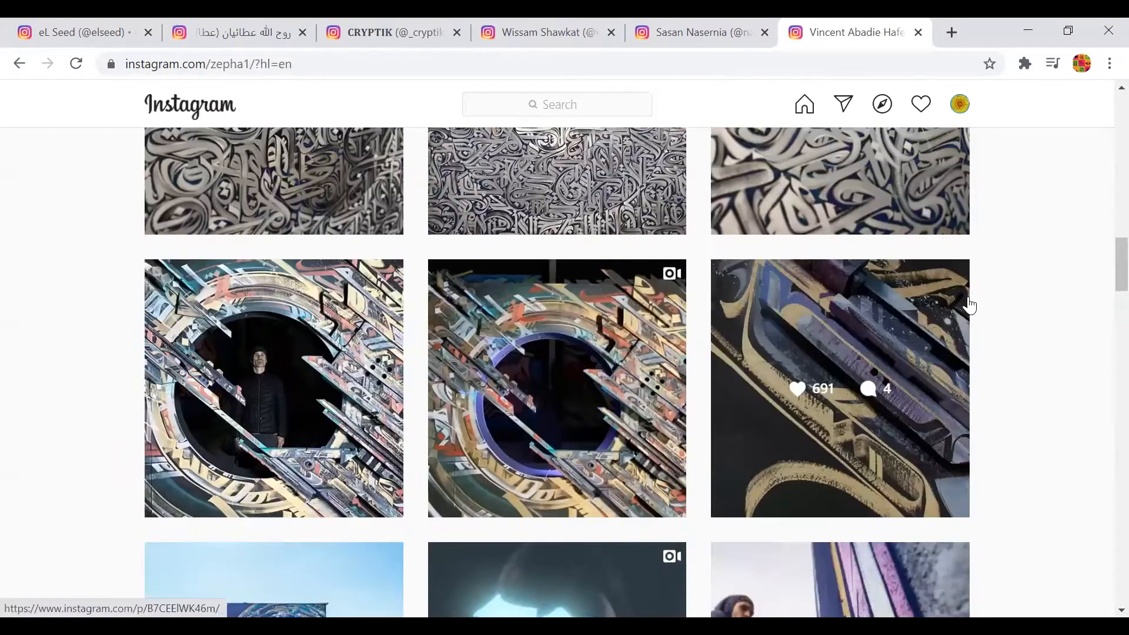
scroll(down, 3)
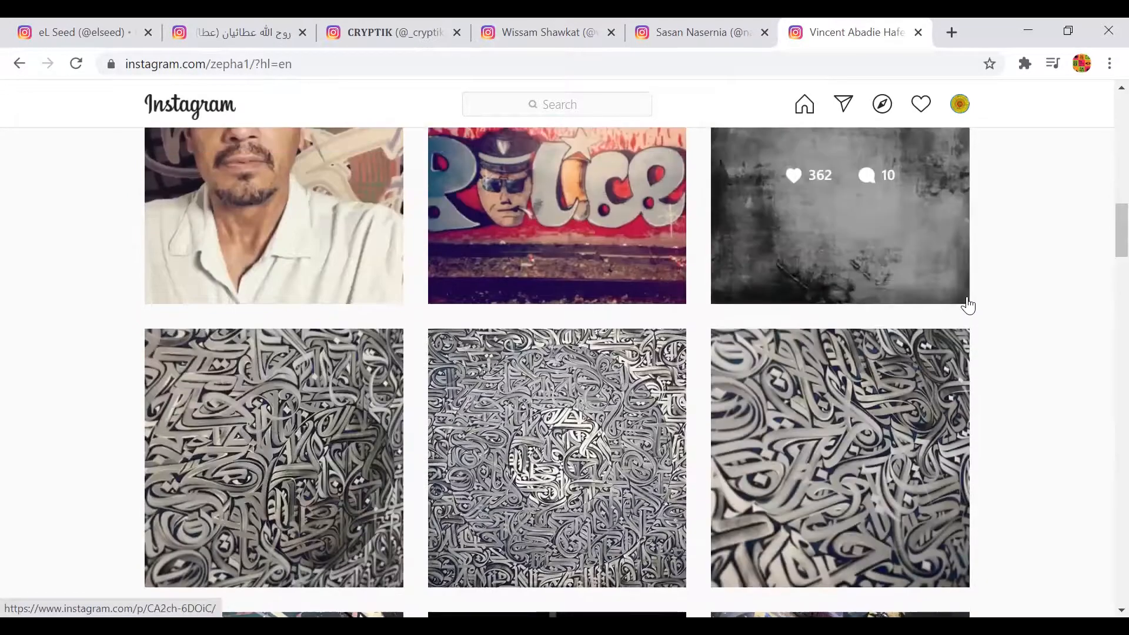
scroll(down, 3)
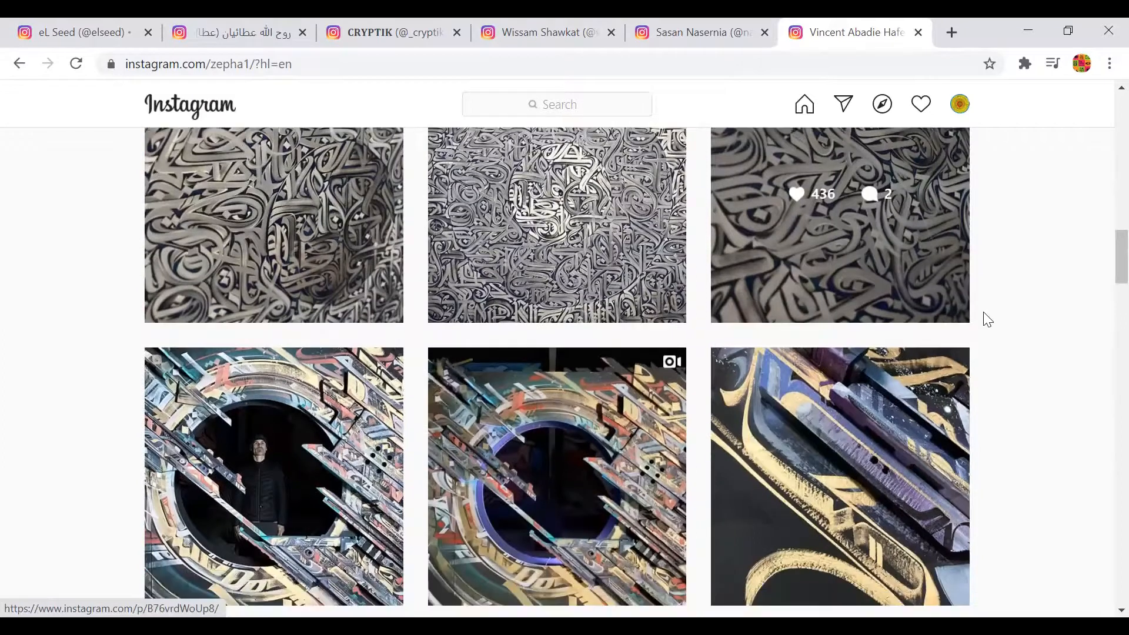
scroll(down, 3)
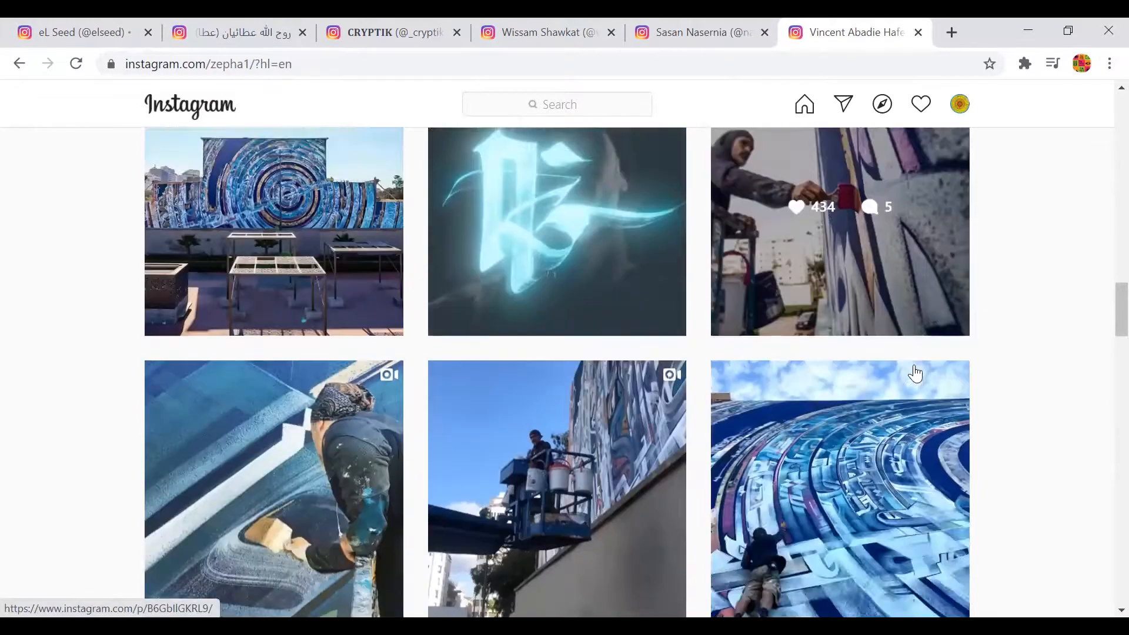
scroll(down, 3)
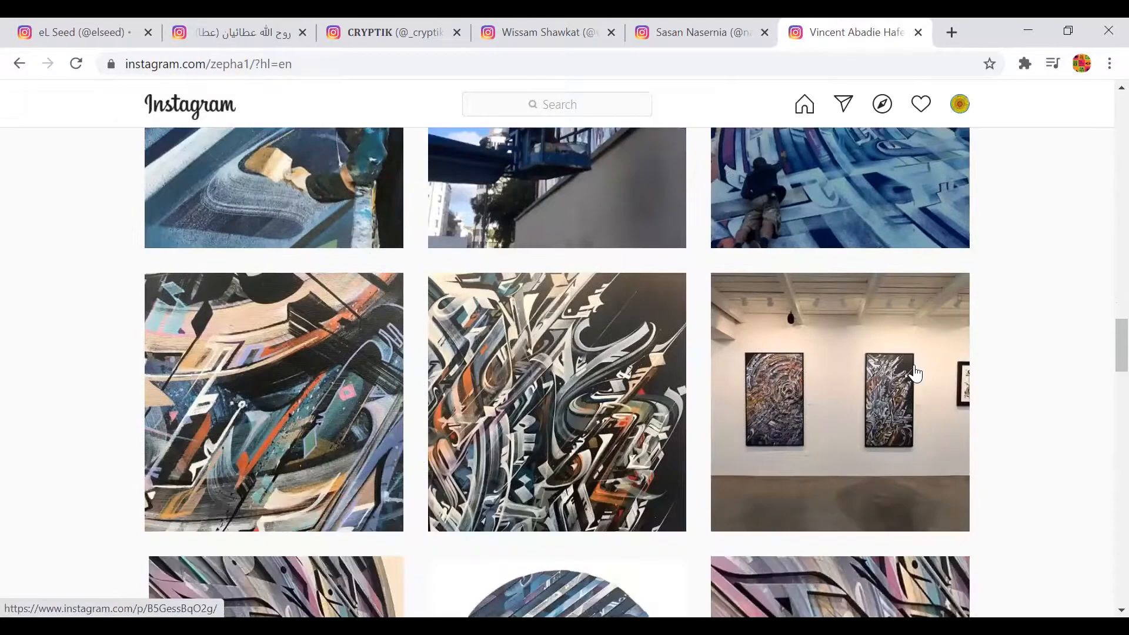
scroll(down, 3)
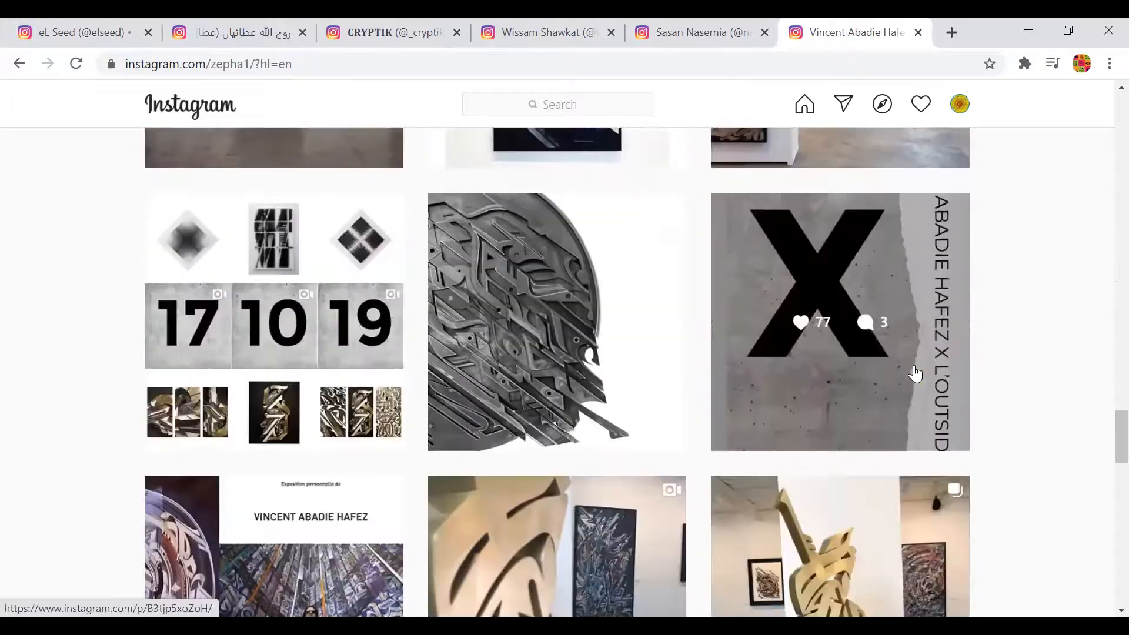
scroll(down, 3)
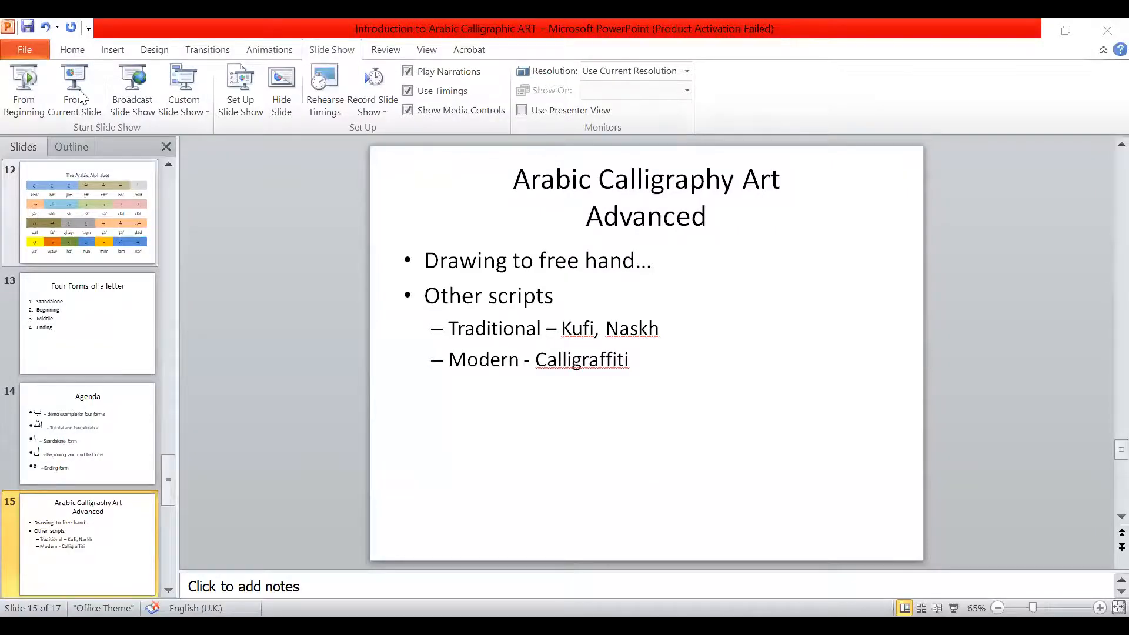
mouse_move(75, 87)
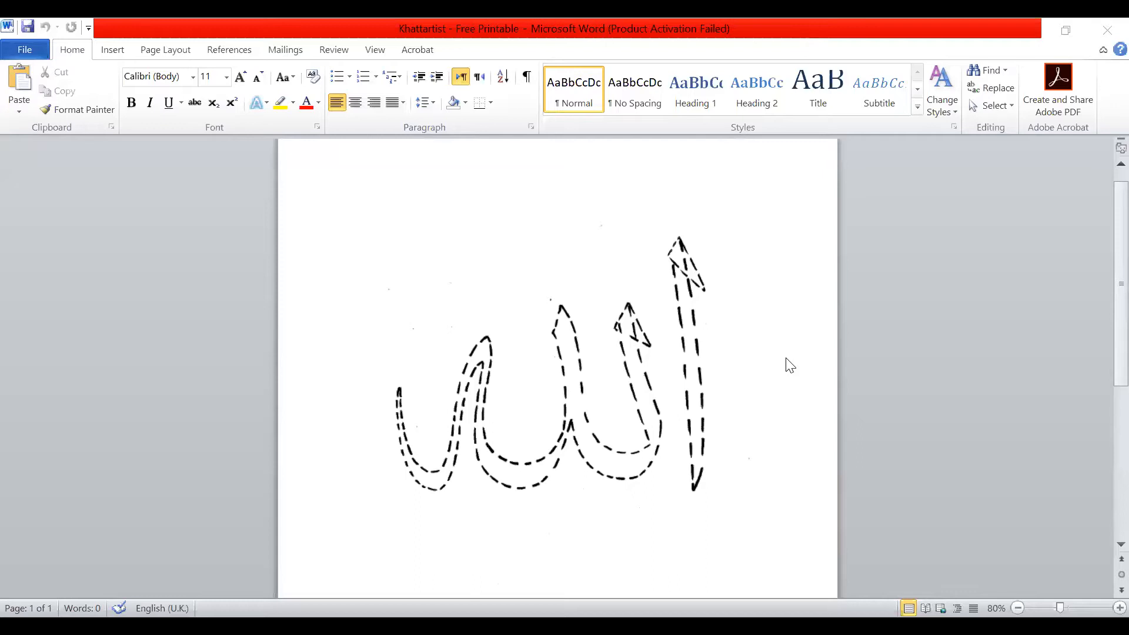
scroll(down, 3)
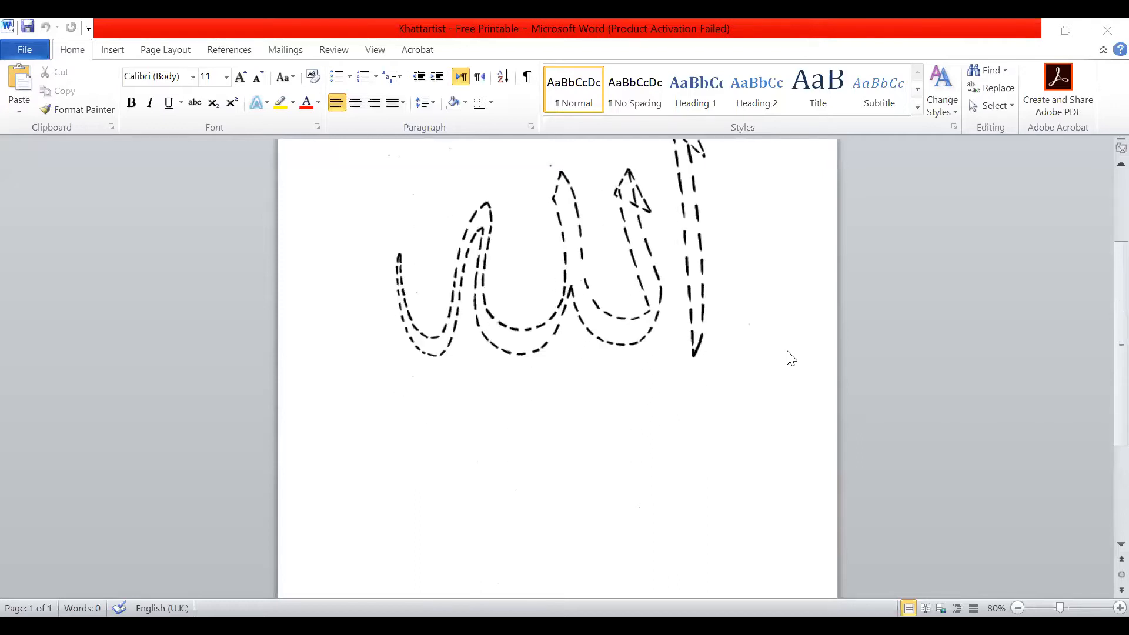
scroll(down, 3)
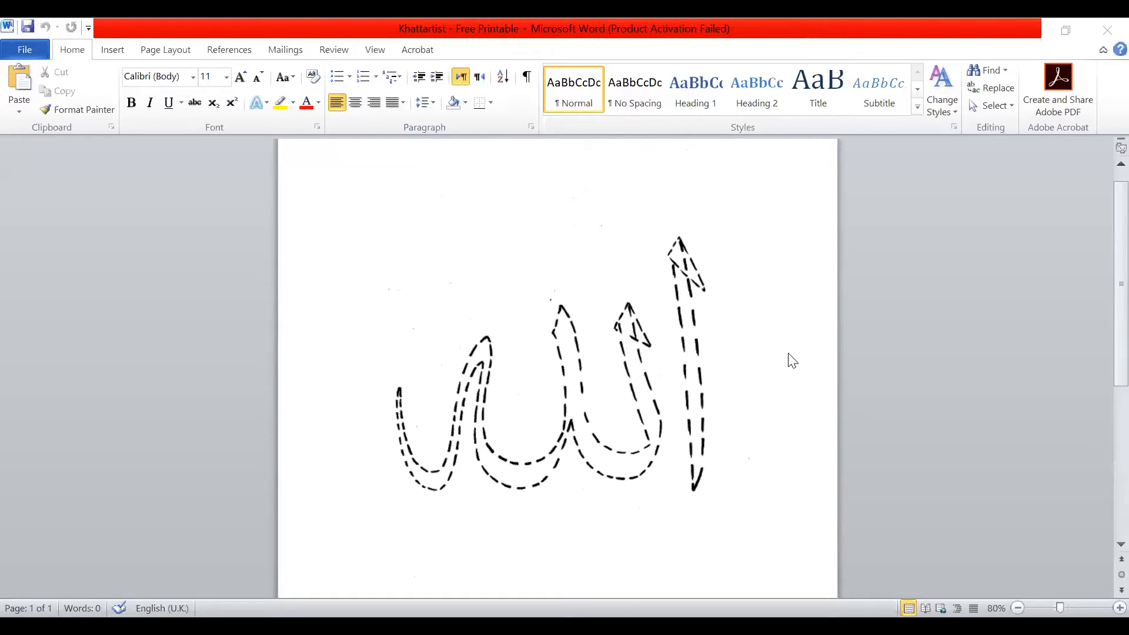
mouse_move(1107, 24)
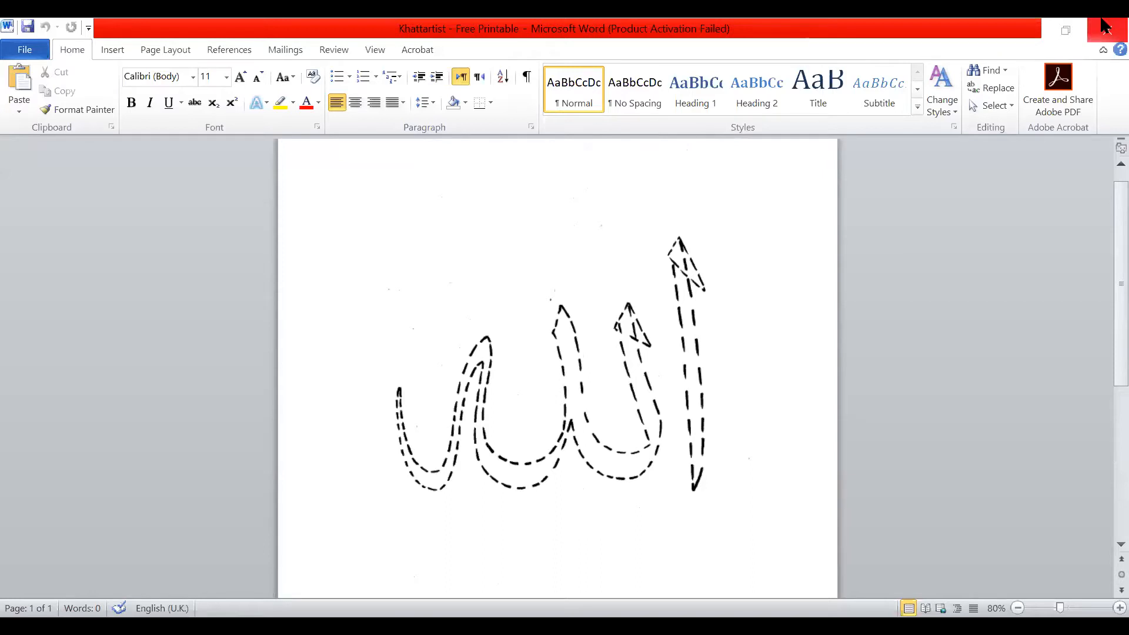
mouse_move(1114, 42)
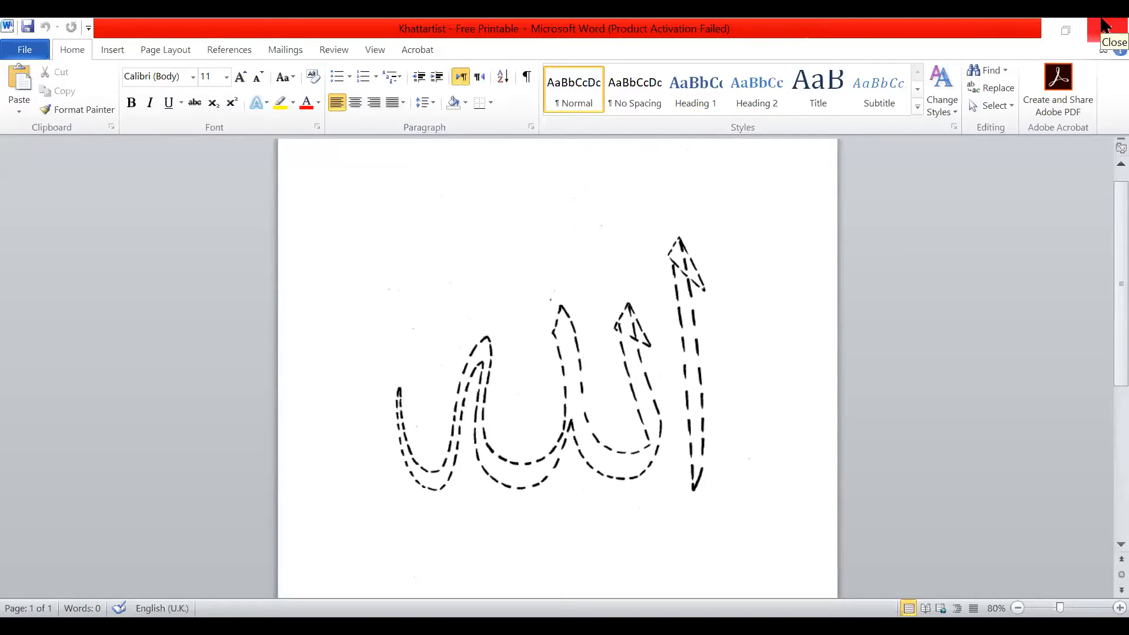
mouse_move(842, 54)
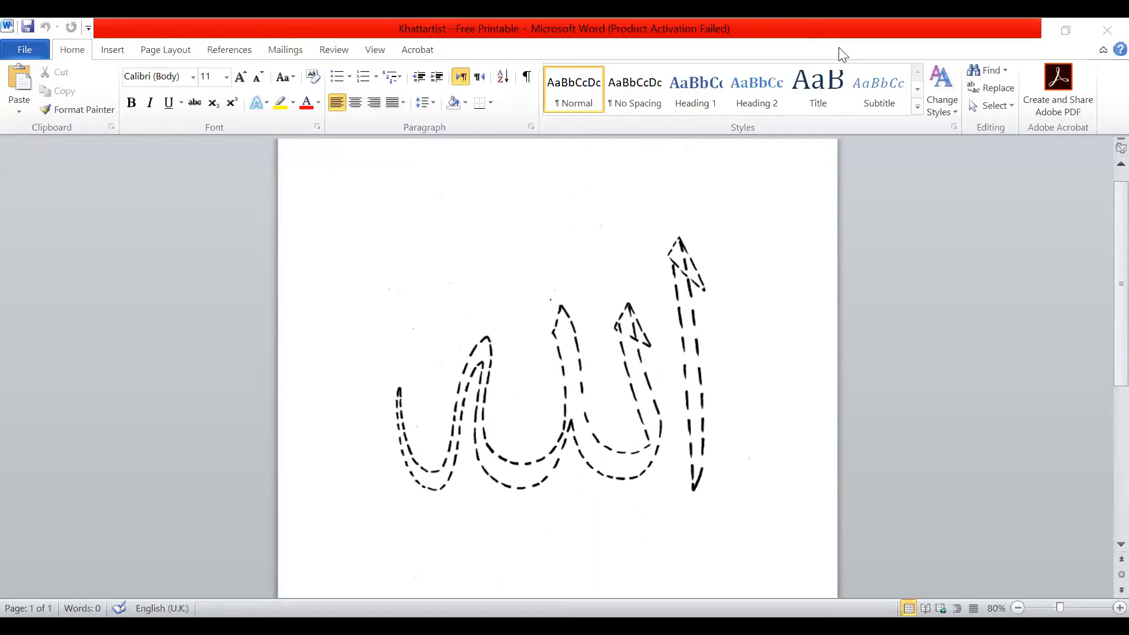
mouse_move(994, 586)
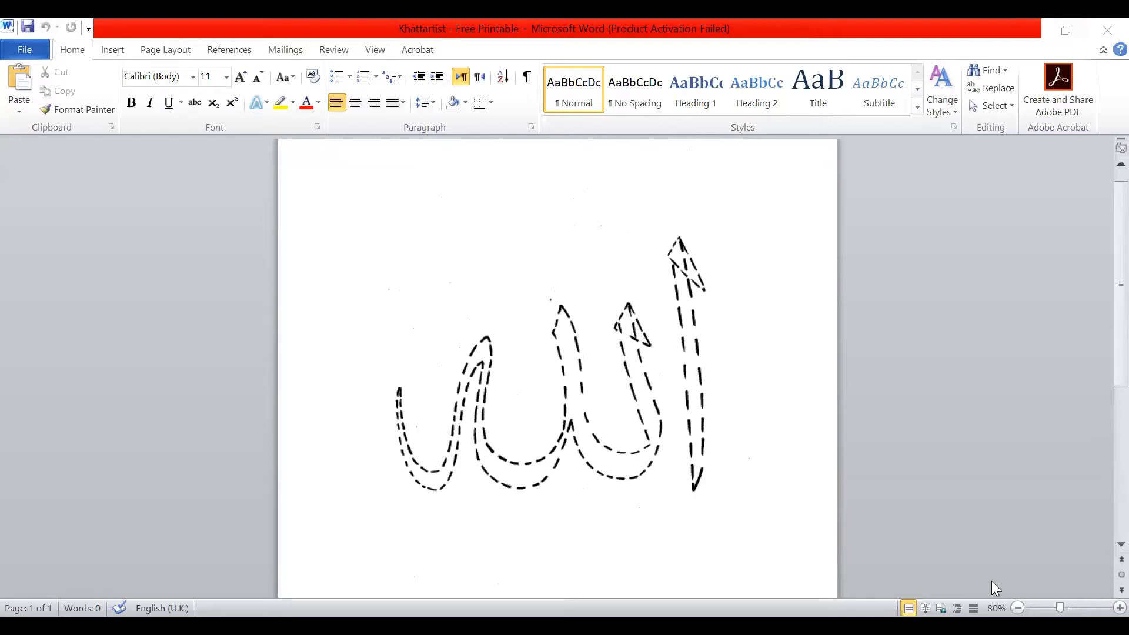